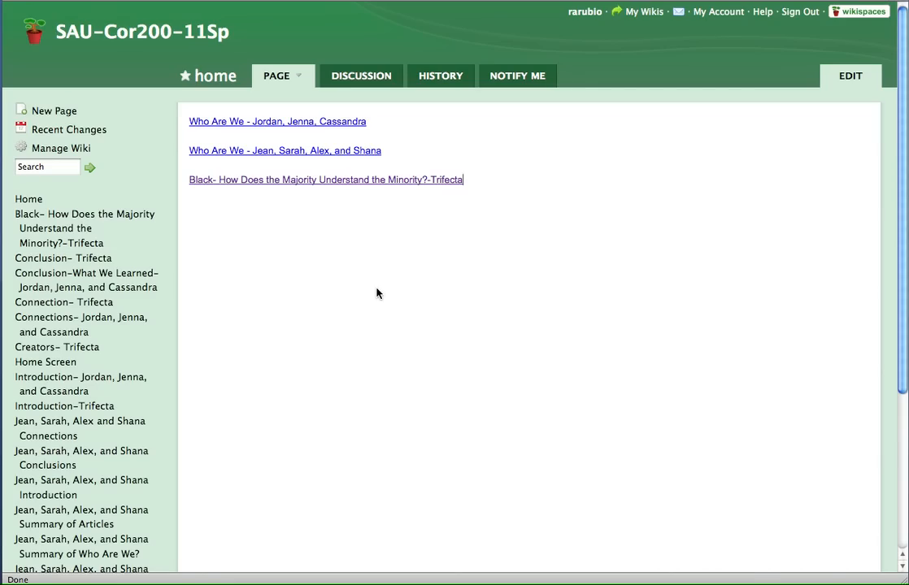
pyautogui.moveTo(219, 180)
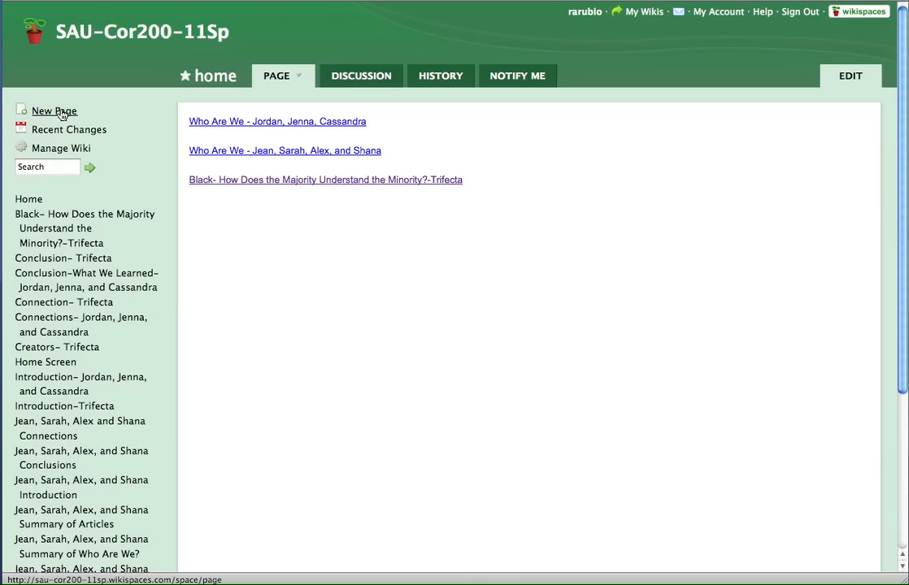
# Start a new page in the SAU-Cor200-11Sp wiki from the sidebar.
pyautogui.click(54, 110)
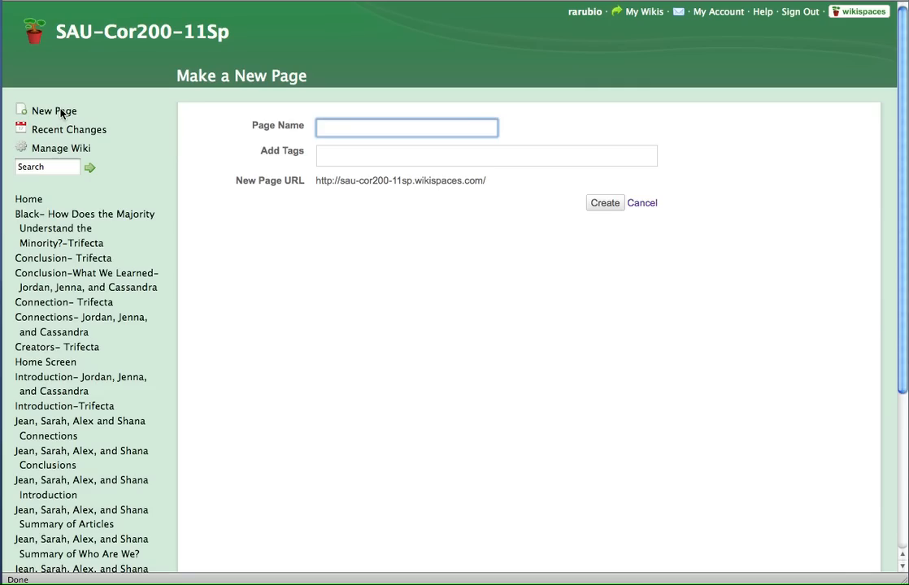
# Enter 'Reuben's Introduction' as the new page's name.
pyautogui.click(406, 127)
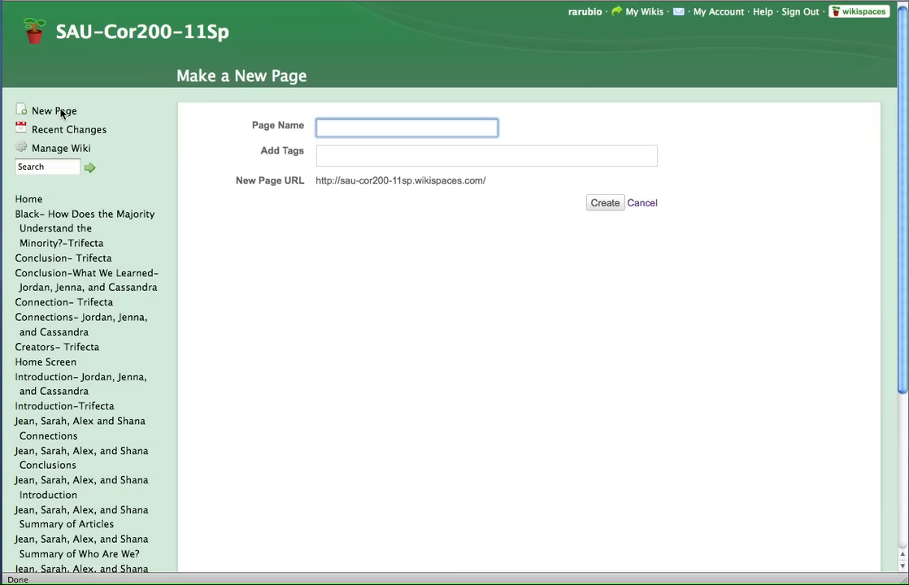
pyautogui.click(406, 126)
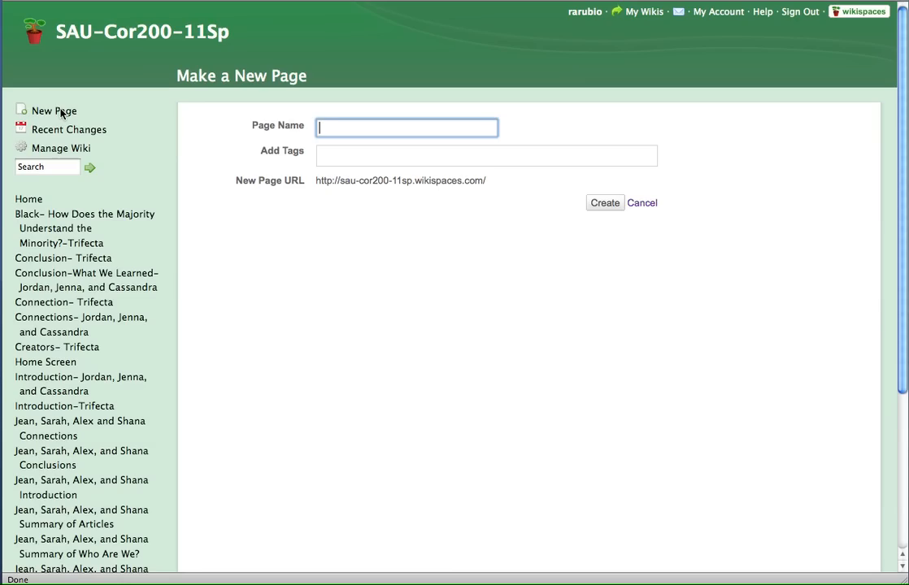
pyautogui.write('Introduct')
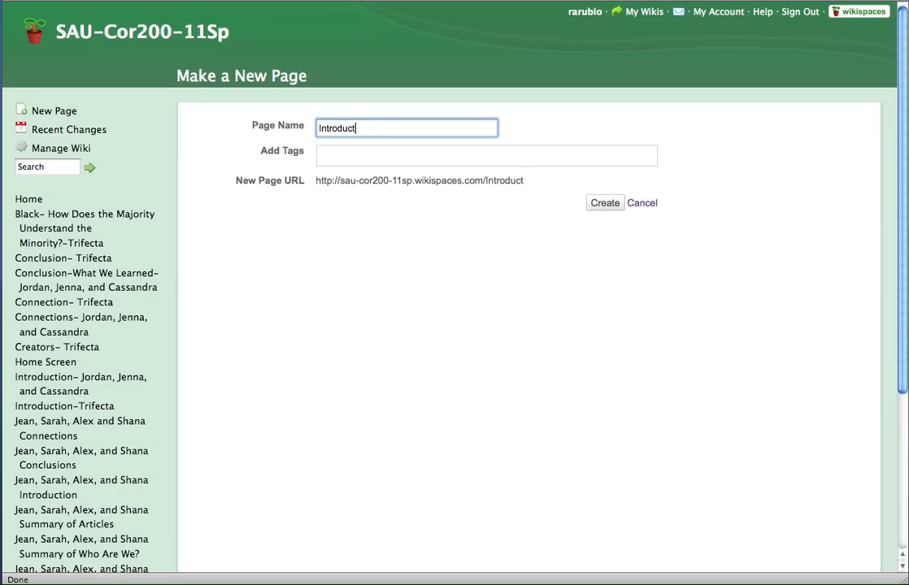
pyautogui.write('ion')
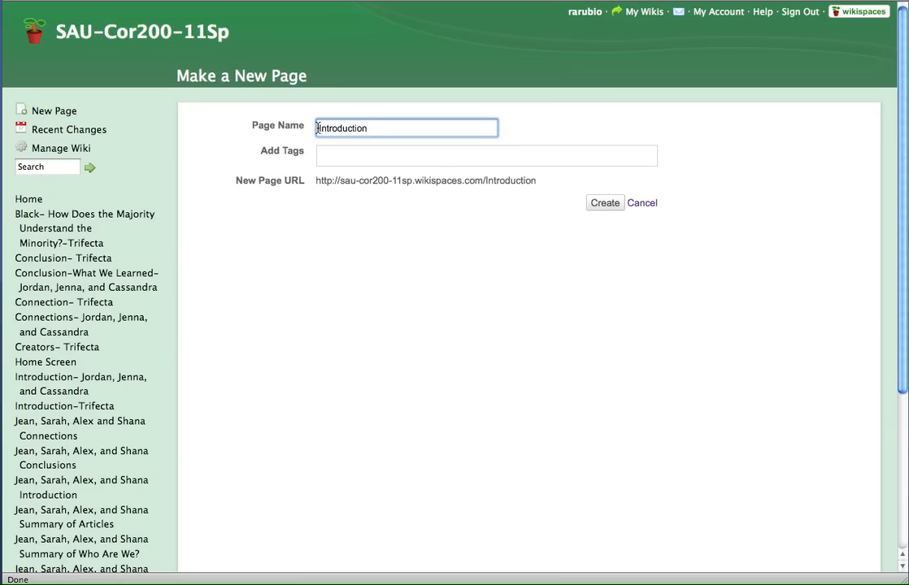
pyautogui.write("Reuben's")
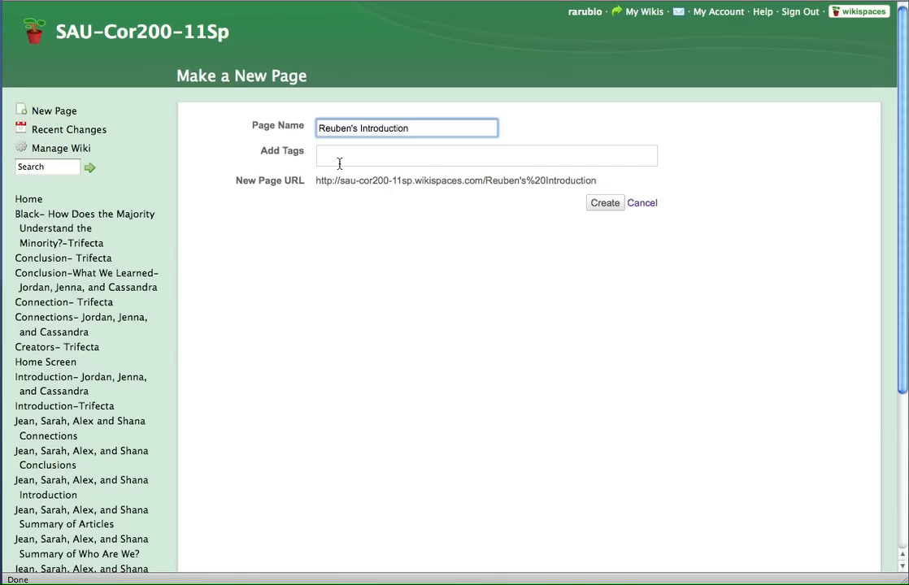
pyautogui.click(486, 156)
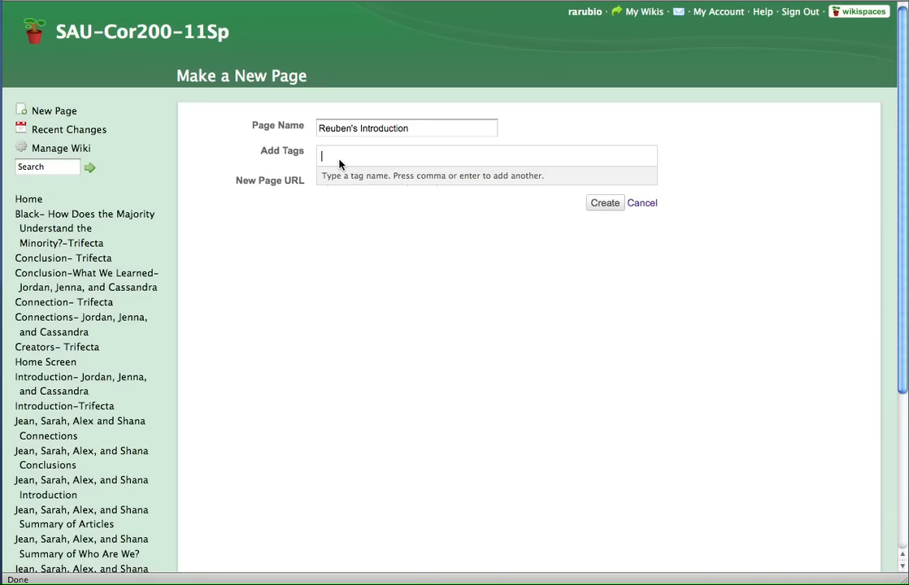
# Tag the page 'tutorial' and 'culture' and create it.
pyautogui.write('tutorial')
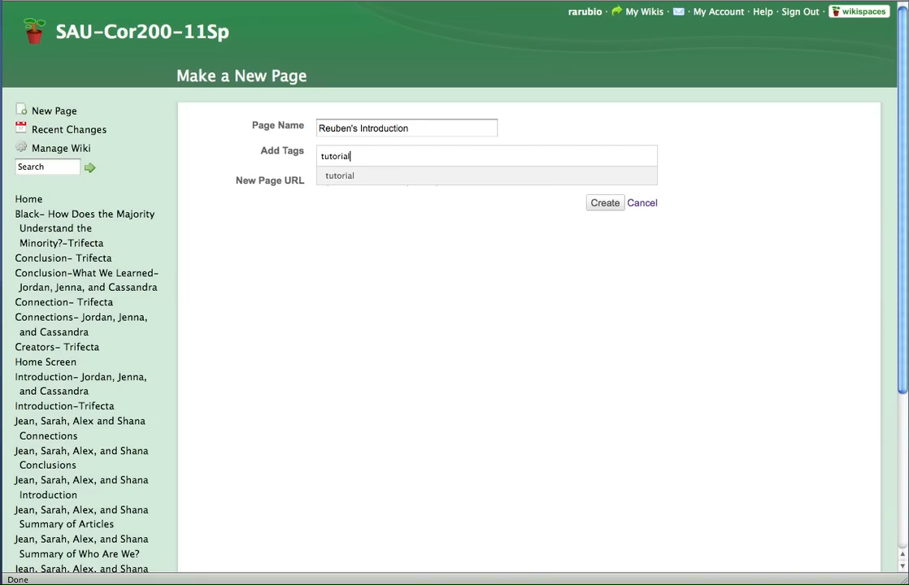
pyautogui.write('cult')
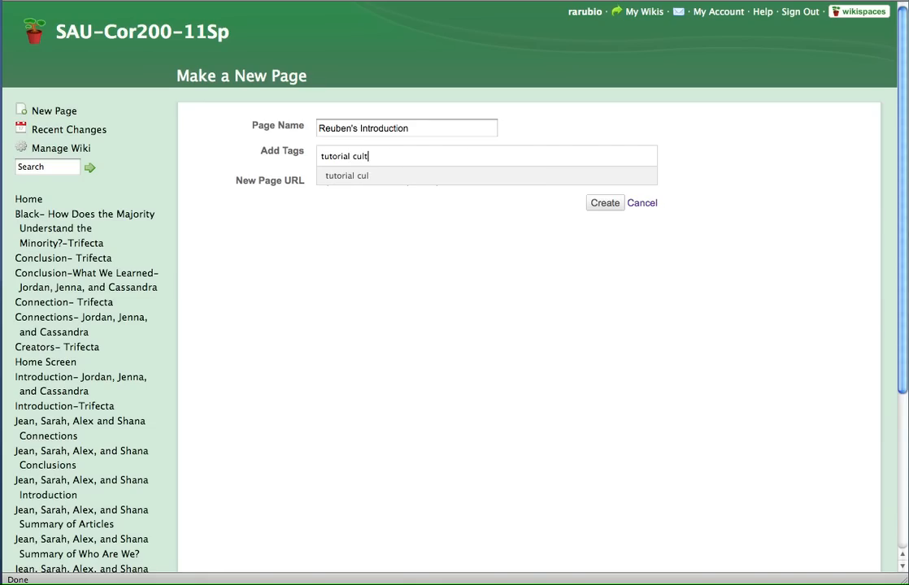
pyautogui.write('ure')
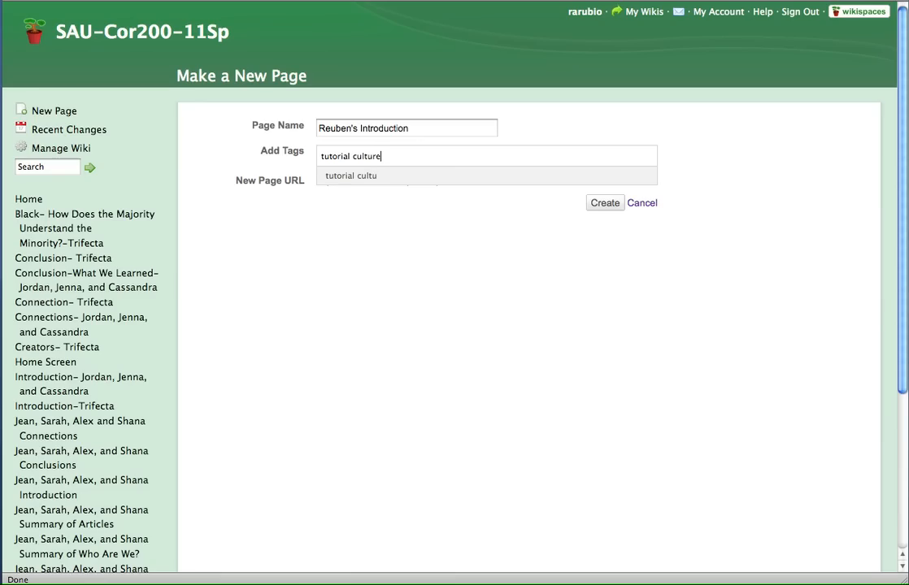
pyautogui.write('re')
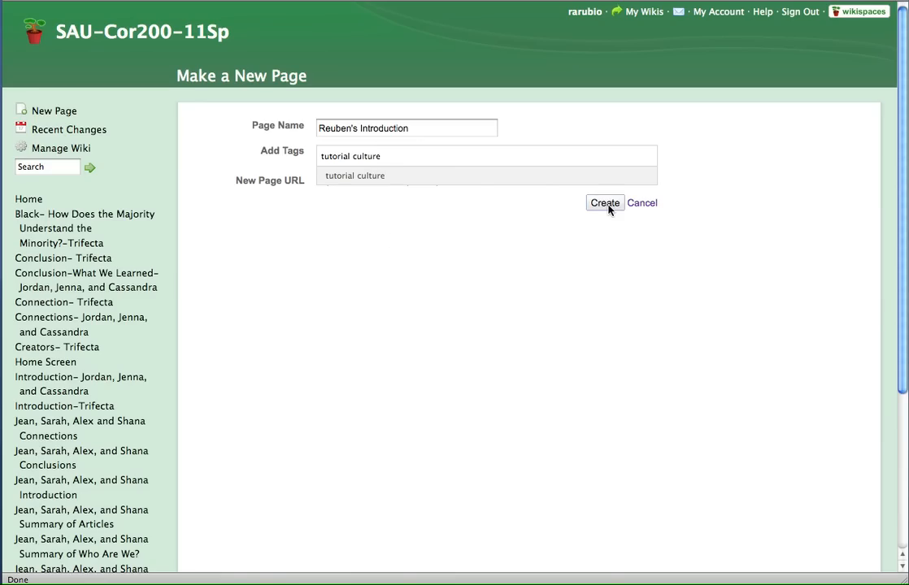
pyautogui.click(604, 202)
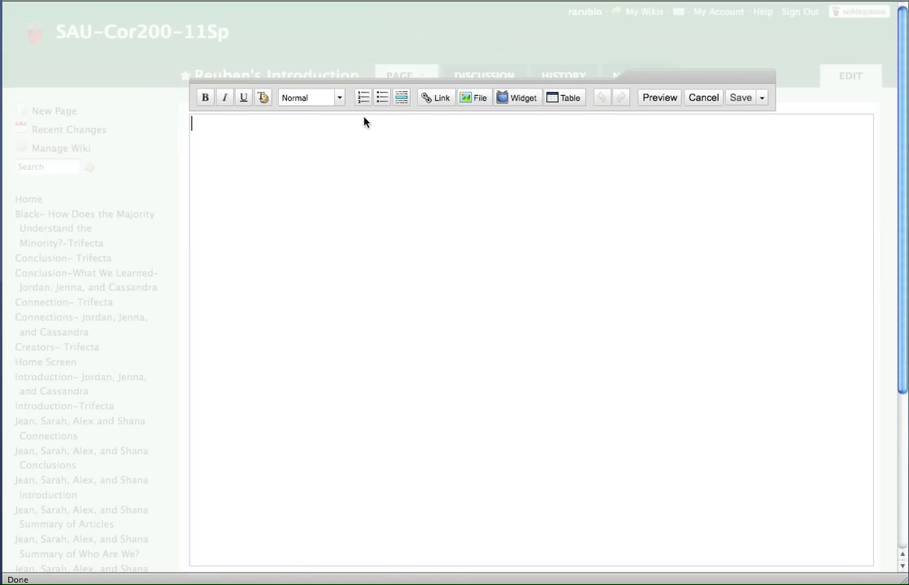
pyautogui.moveTo(236, 118)
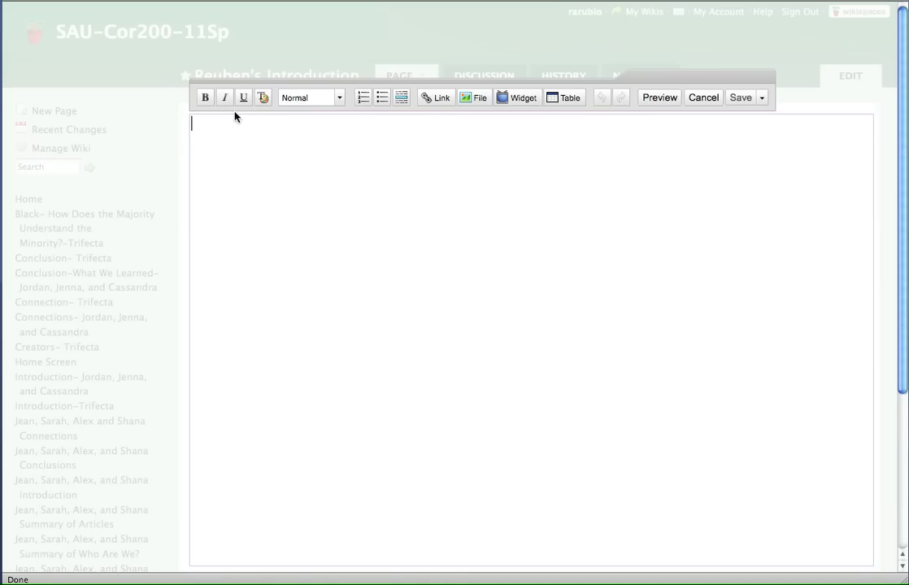
pyautogui.moveTo(277, 144)
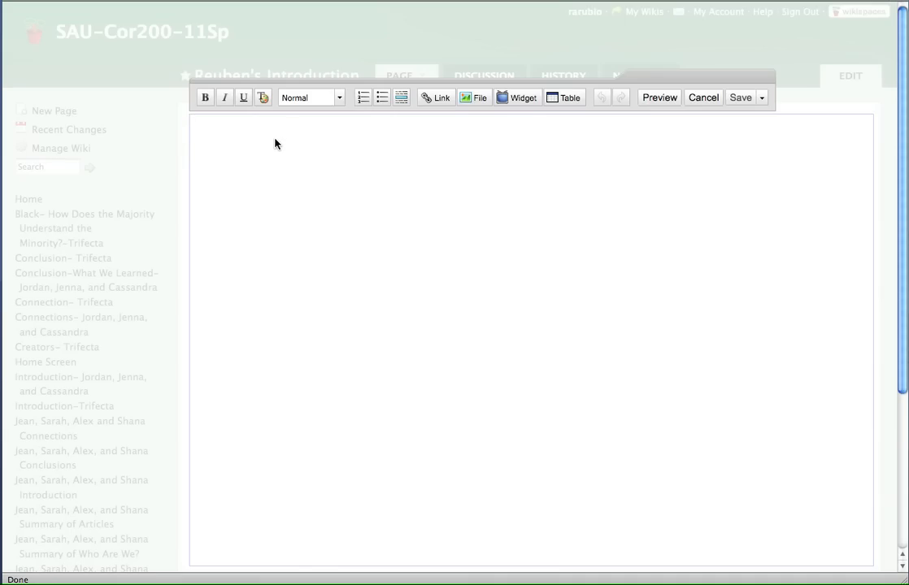
pyautogui.moveTo(248, 161)
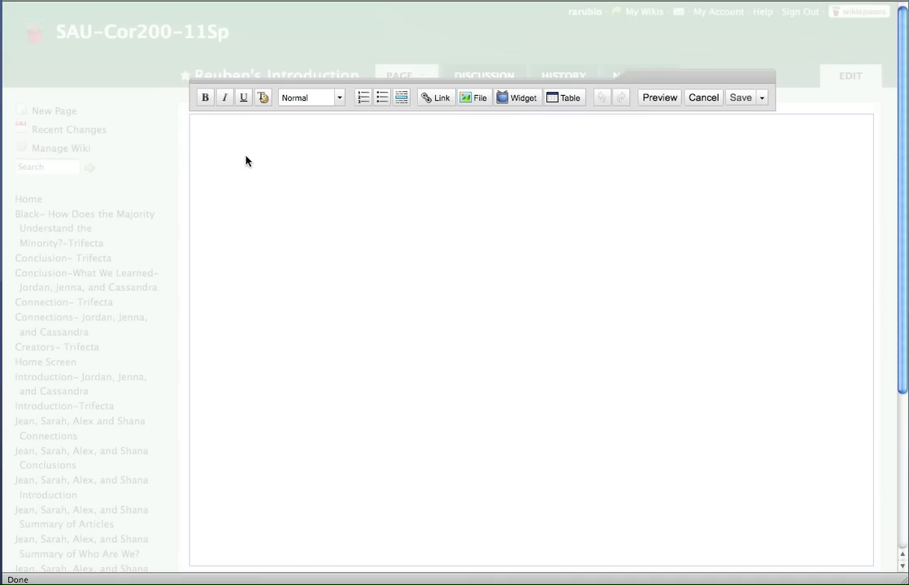
# Type 'Start typing here. This is my introduction ...' and begin a new line.
pyautogui.write('Start')
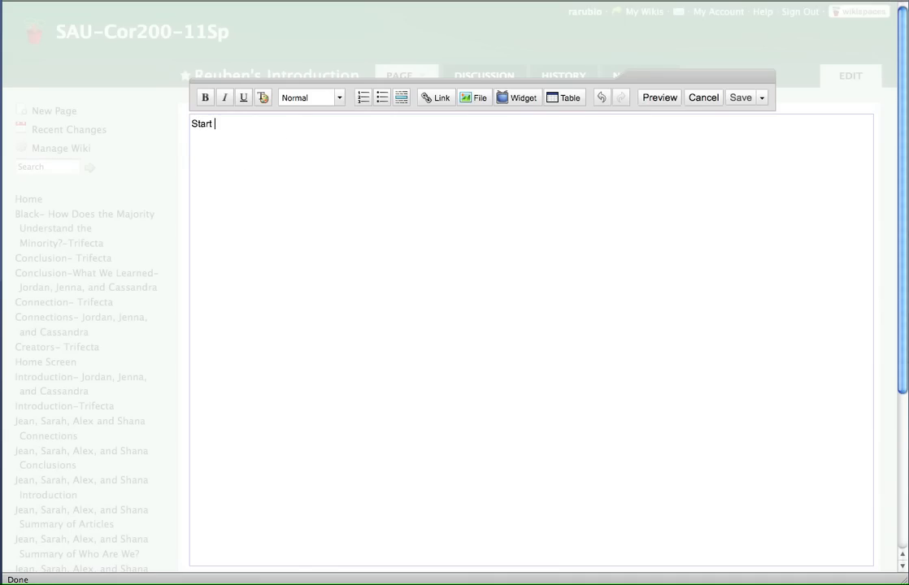
pyautogui.write('typing here. This is')
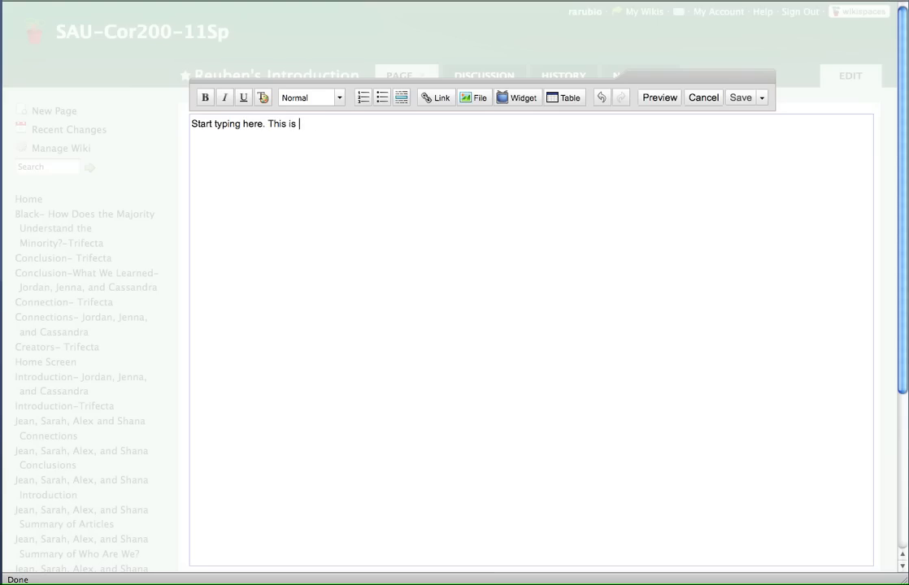
pyautogui.write('my intrduction ...')
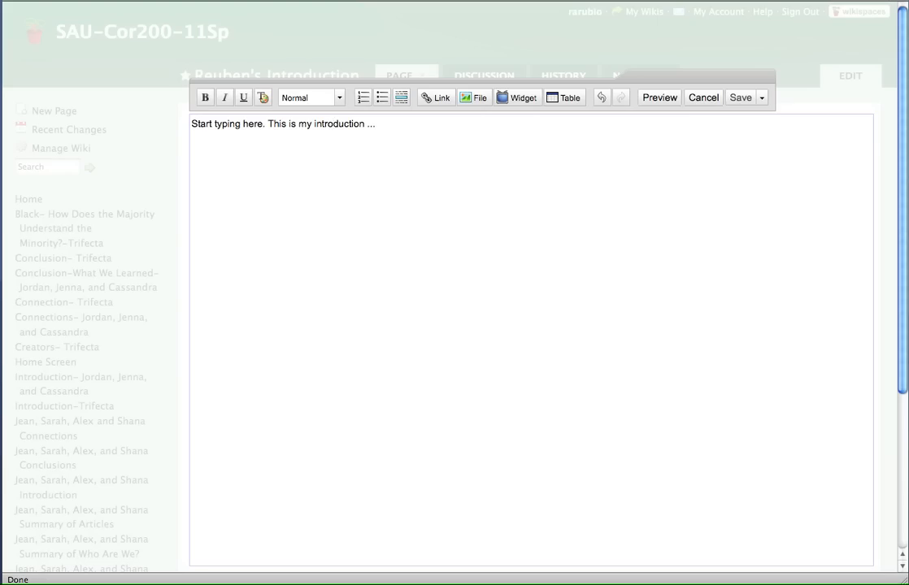
pyautogui.click(332, 123)
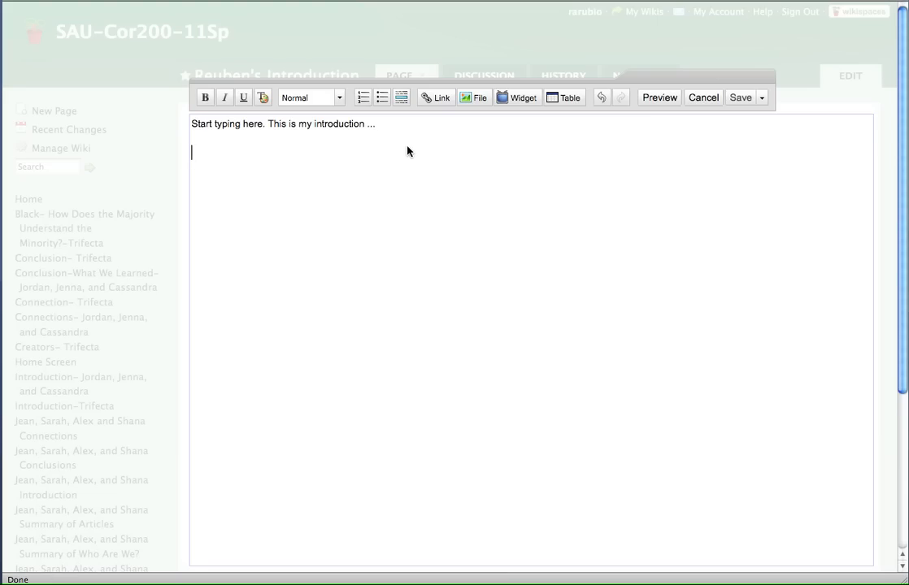
# Add the line 'Here is a link.' and select 'link' for hyperlinking.
pyautogui.write('Here is a')
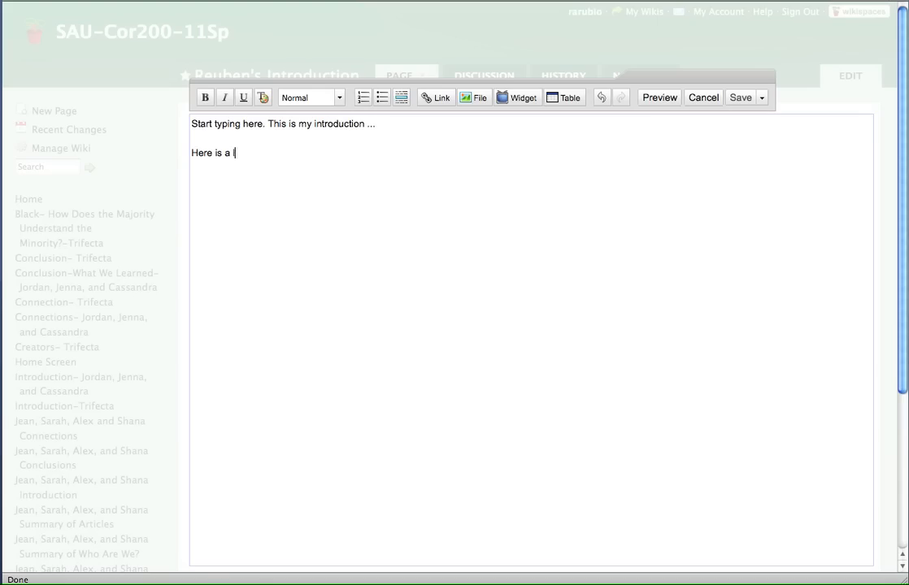
pyautogui.write('ink.')
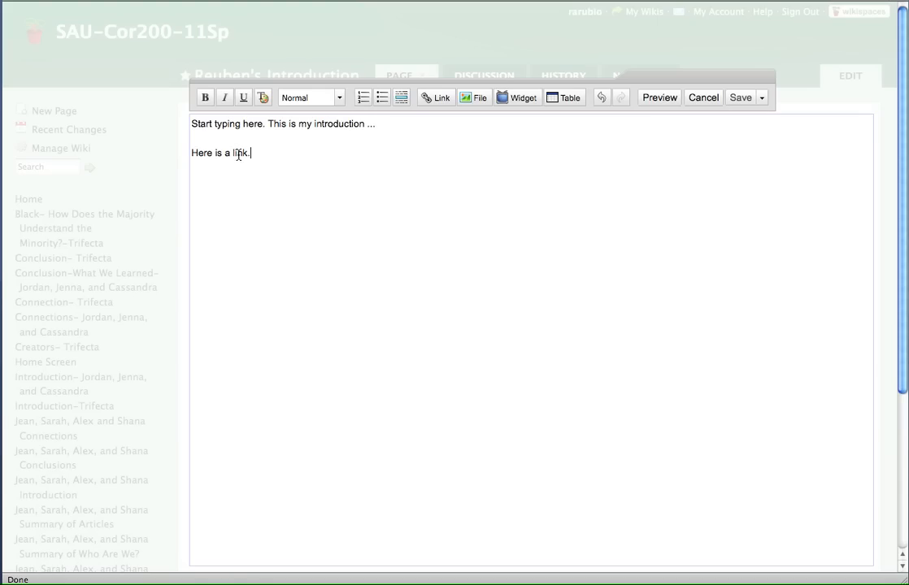
pyautogui.doubleClick(239, 153)
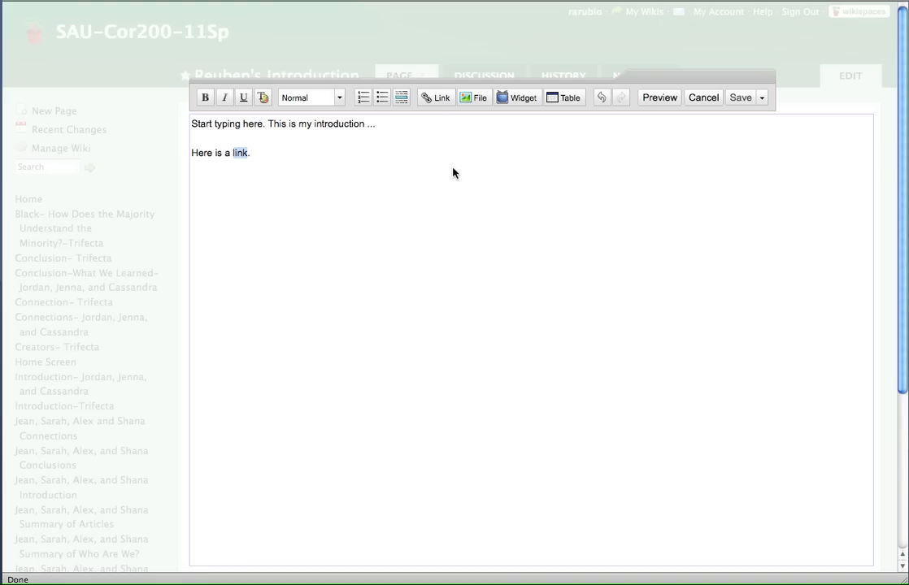
pyautogui.moveTo(435, 97)
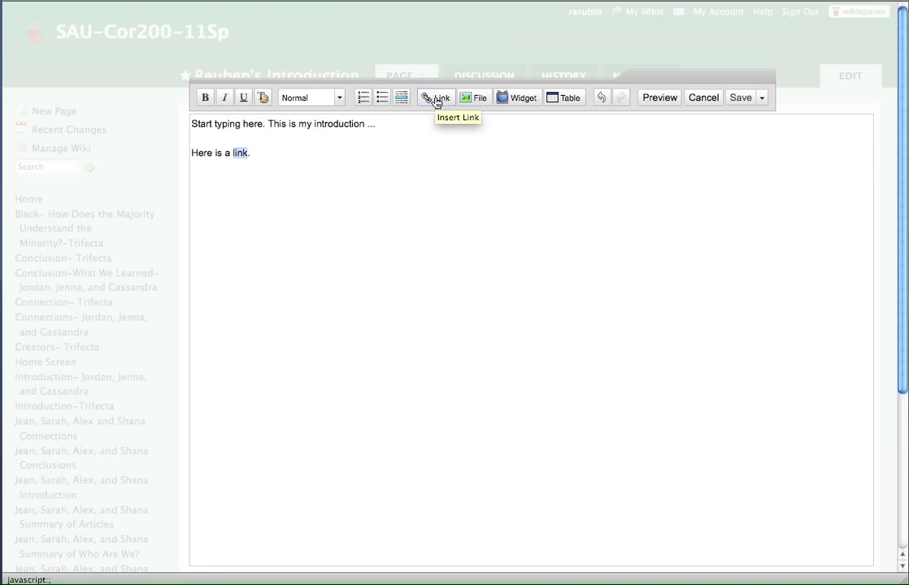
pyautogui.click(436, 97)
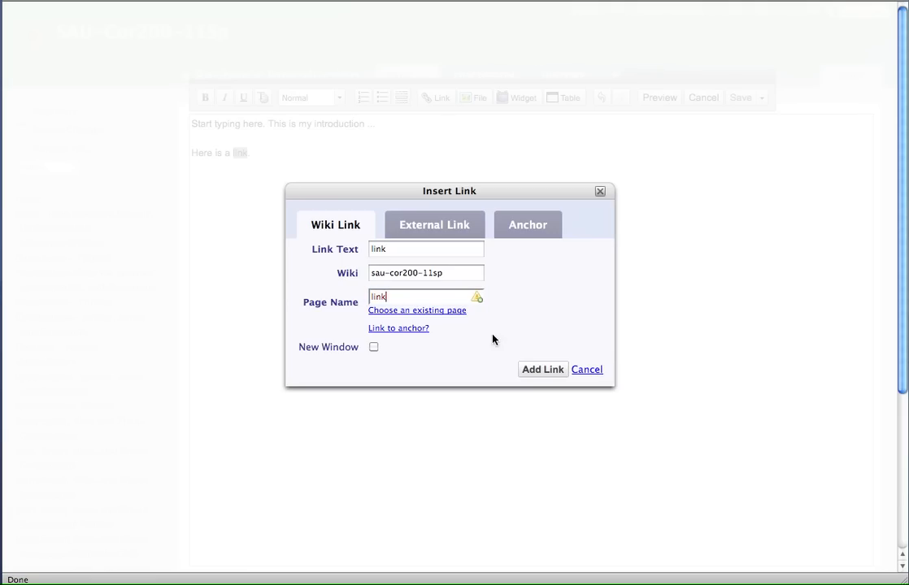
pyautogui.moveTo(477, 316)
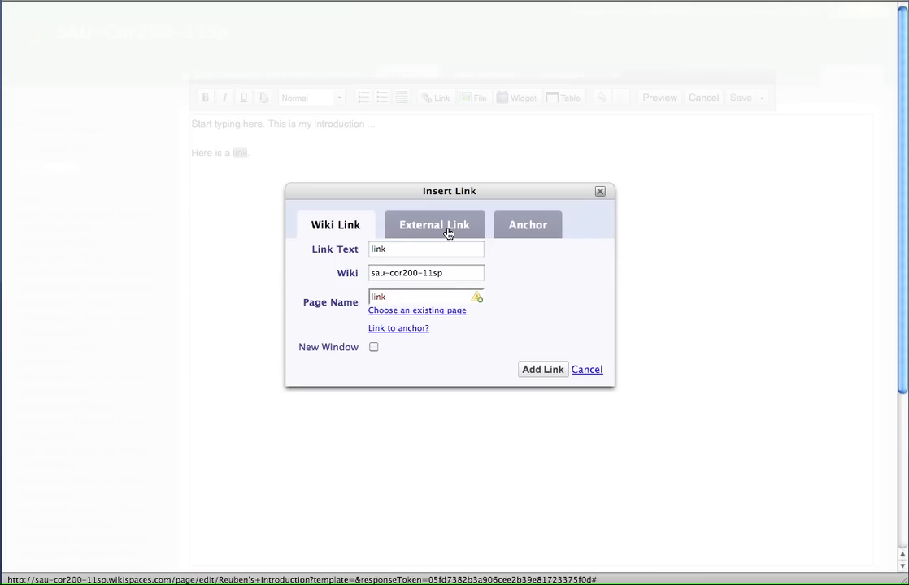
pyautogui.click(434, 224)
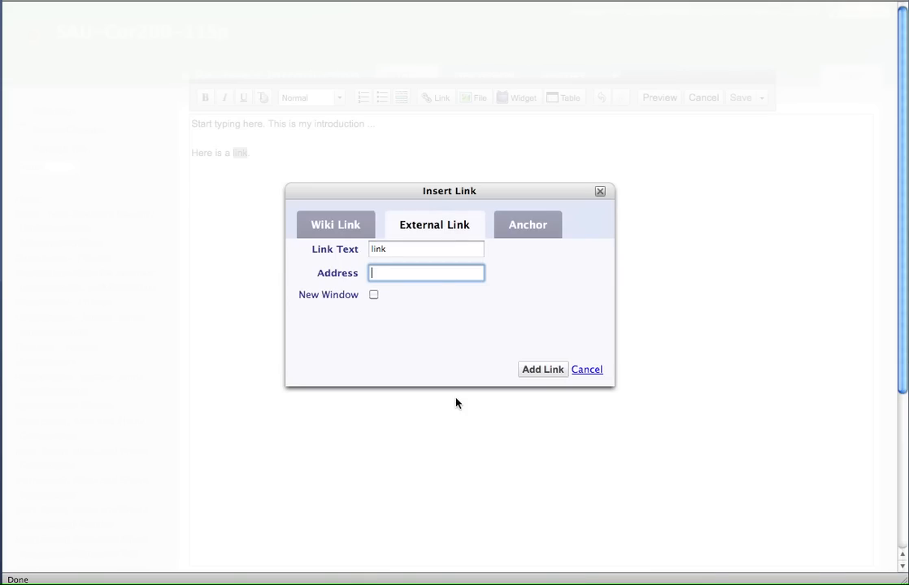
pyautogui.write('http://www.espn')
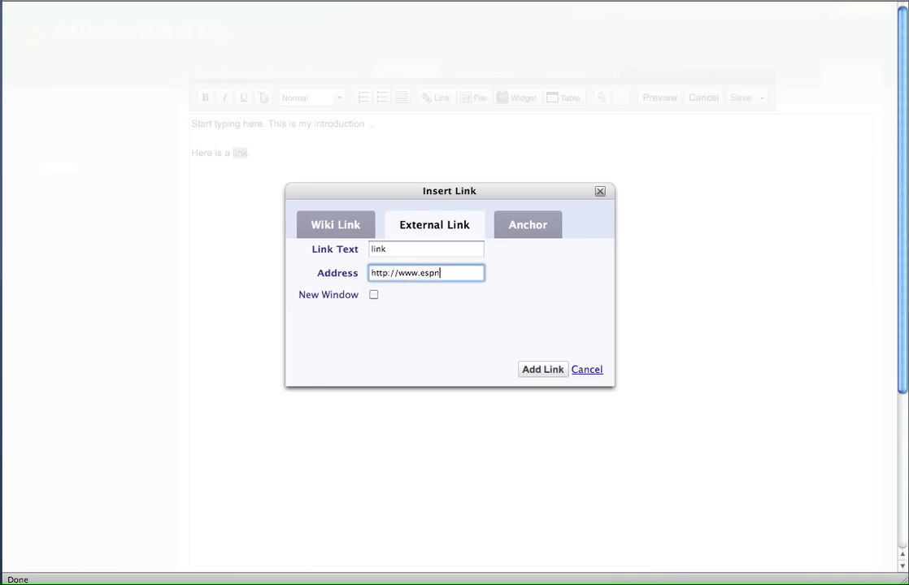
pyautogui.write('.com')
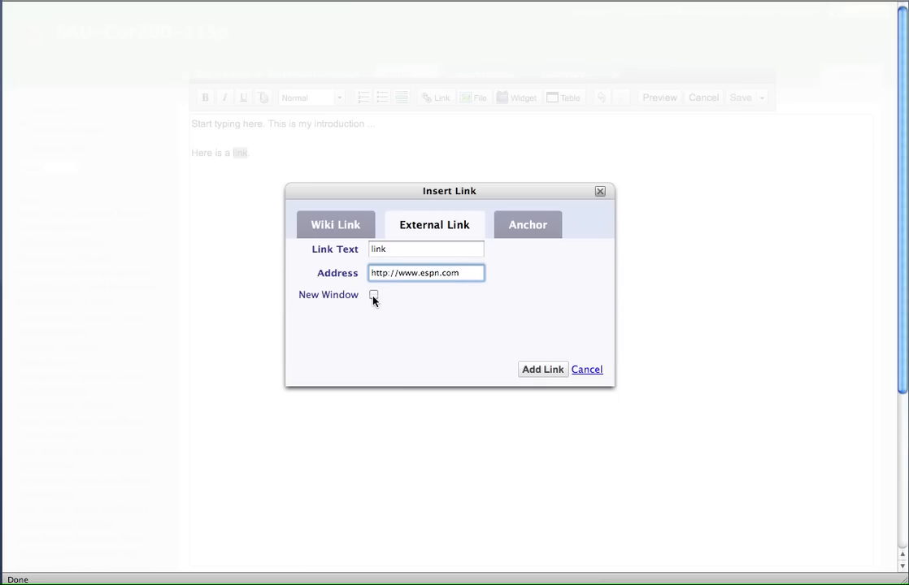
pyautogui.click(373, 294)
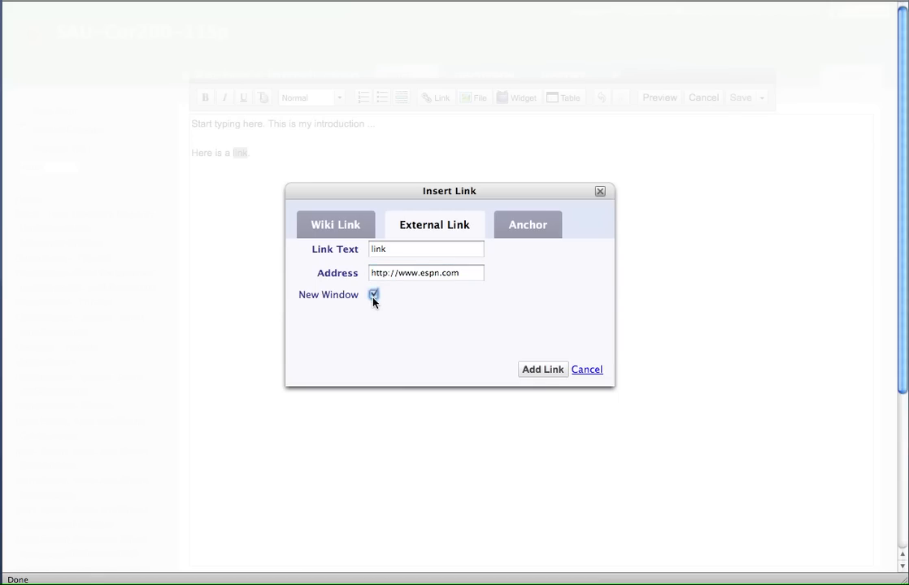
pyautogui.moveTo(542, 369)
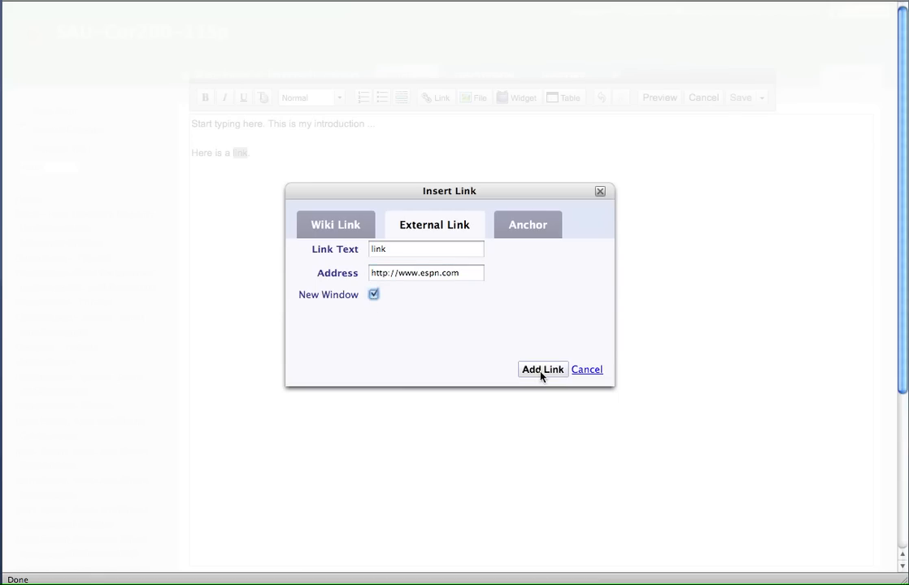
pyautogui.click(542, 369)
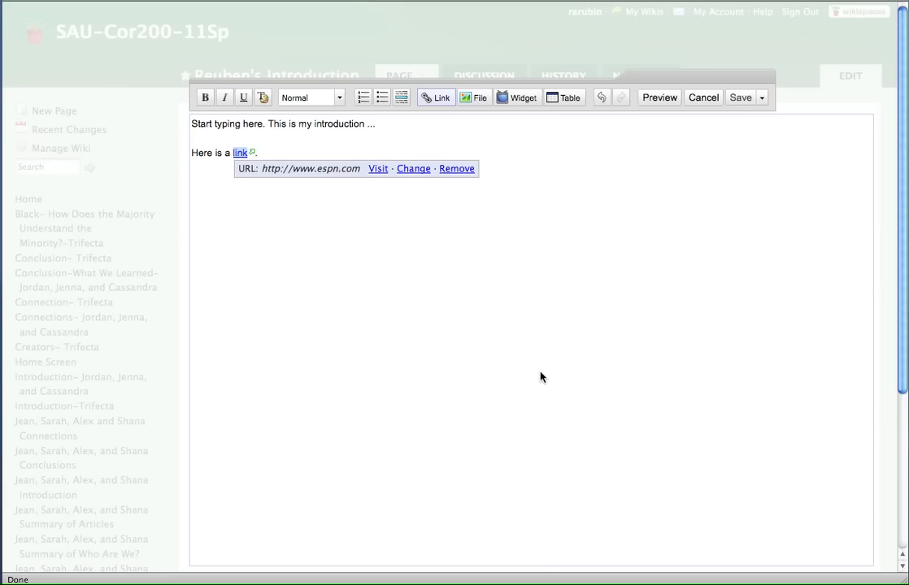
pyautogui.moveTo(391, 169)
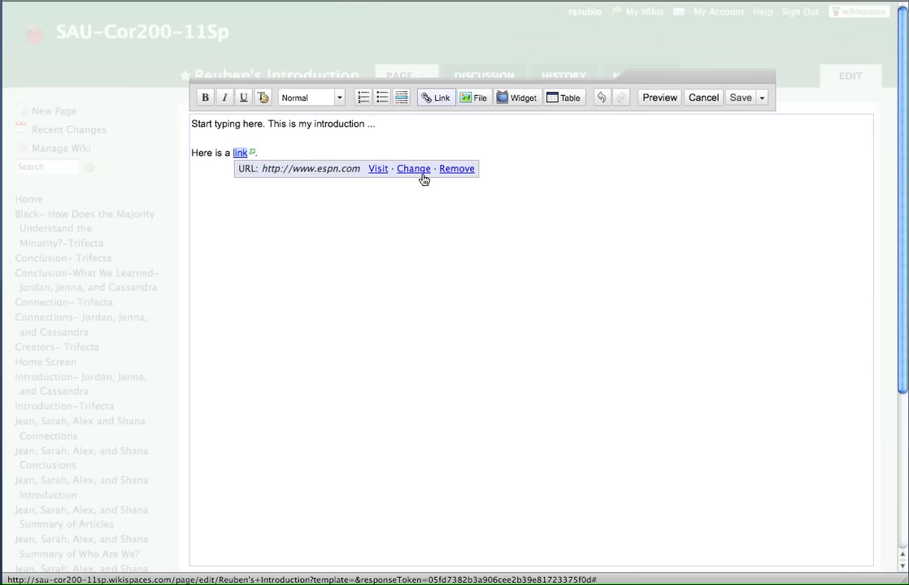
pyautogui.moveTo(457, 171)
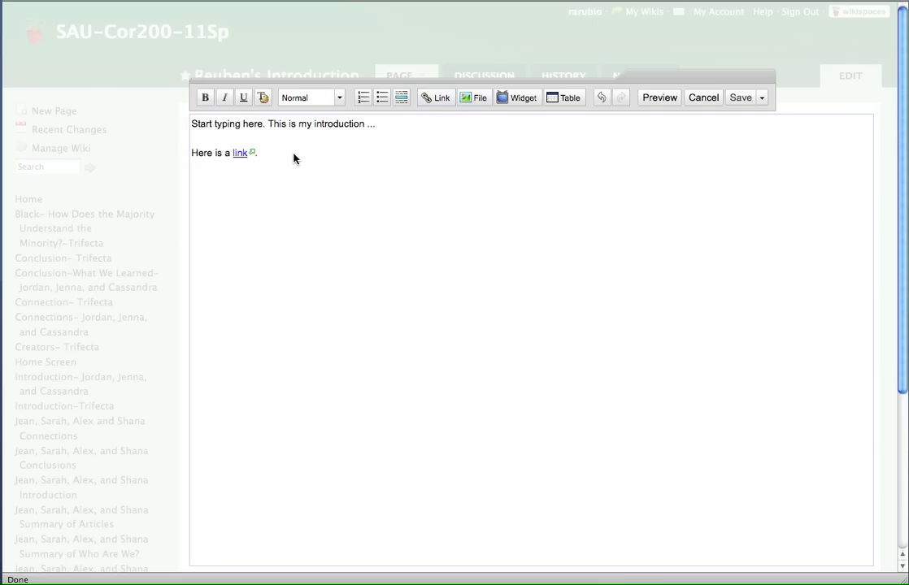
pyautogui.write('Here is a pciture')
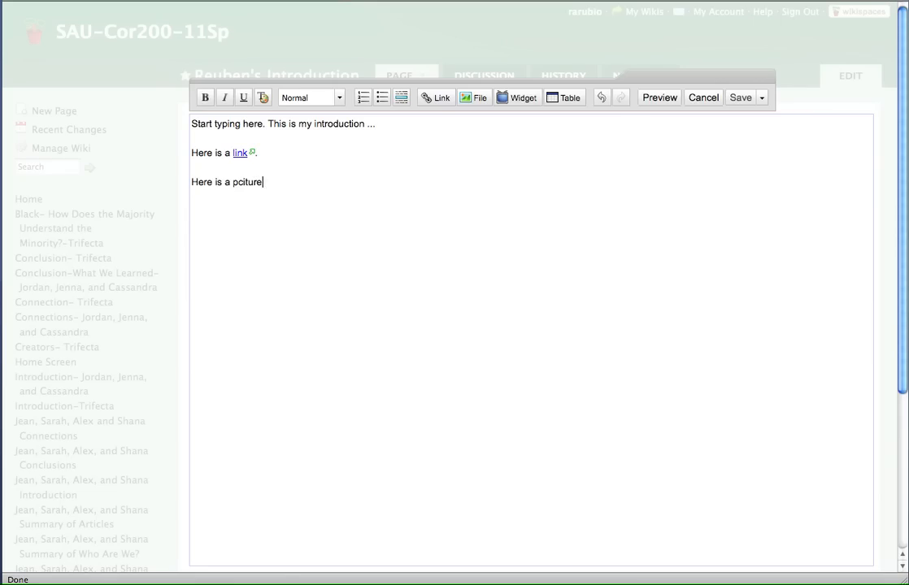
# Fix the typo so the third line reads 'Here is a picture:'.
pyautogui.press('Backspace')
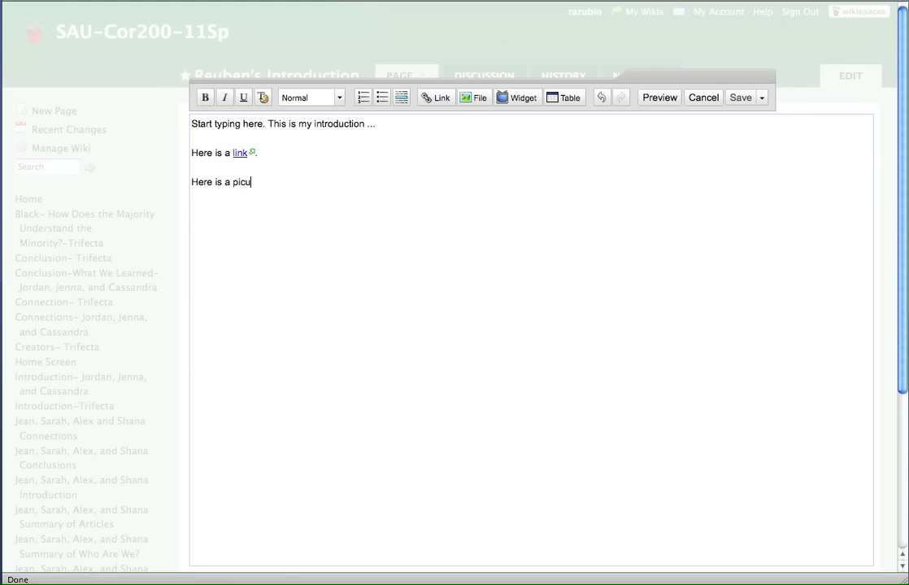
pyautogui.write('tre')
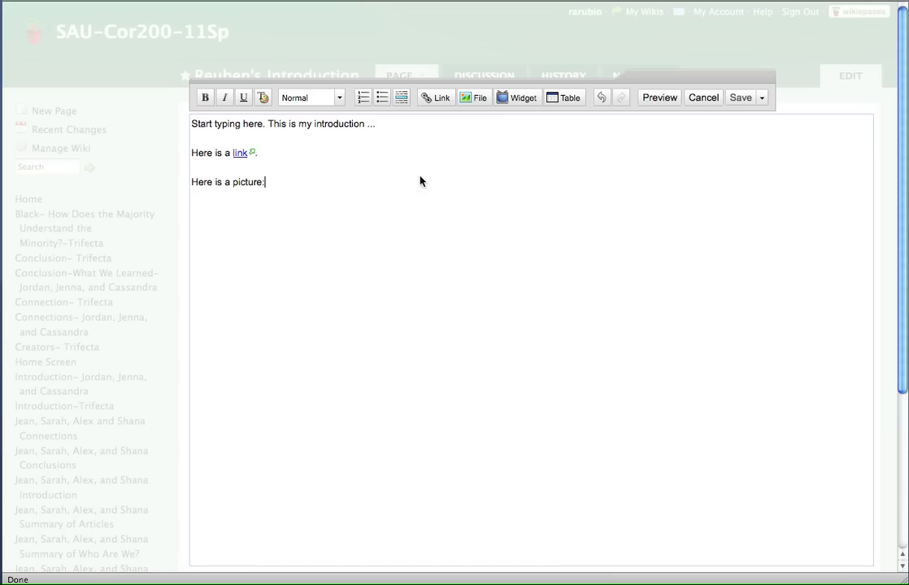
pyautogui.moveTo(323, 191)
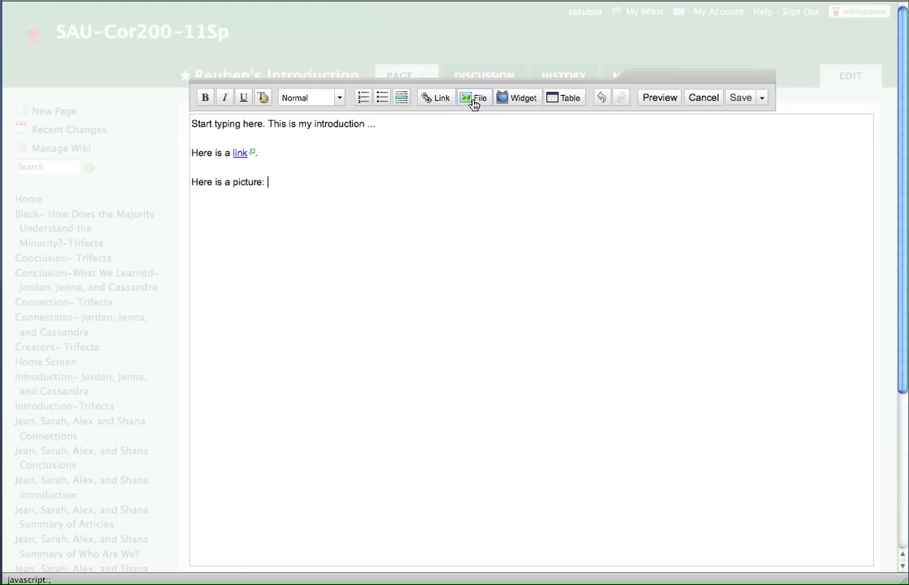
pyautogui.moveTo(473, 97)
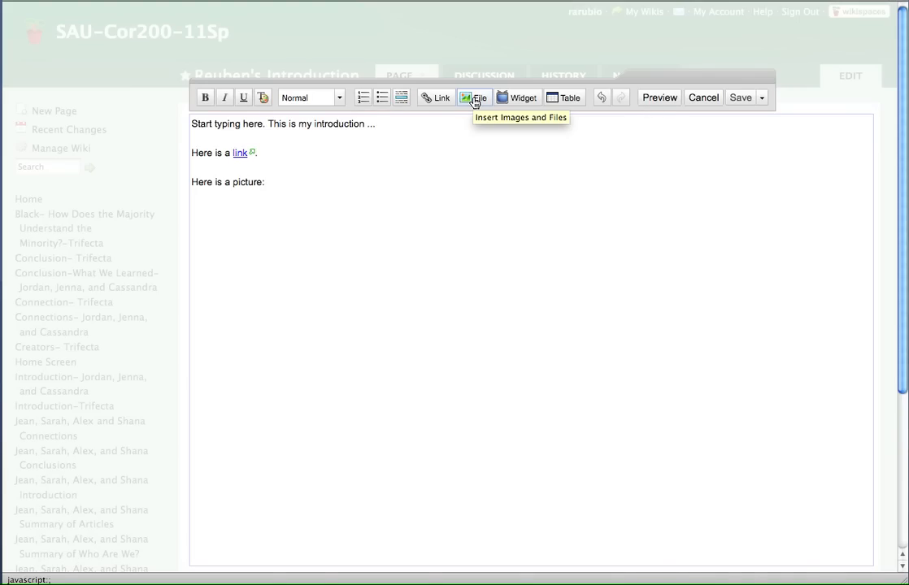
pyautogui.click(267, 181)
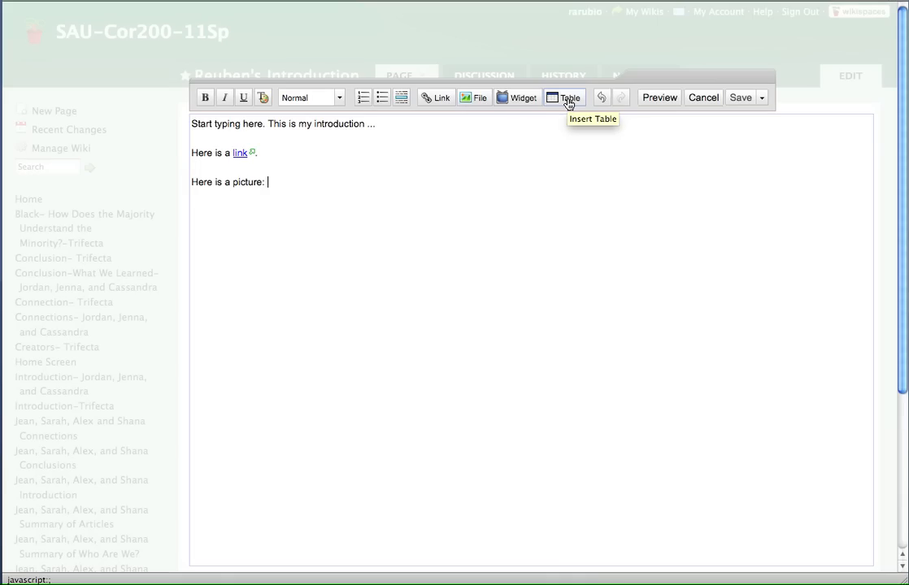
pyautogui.moveTo(569, 104)
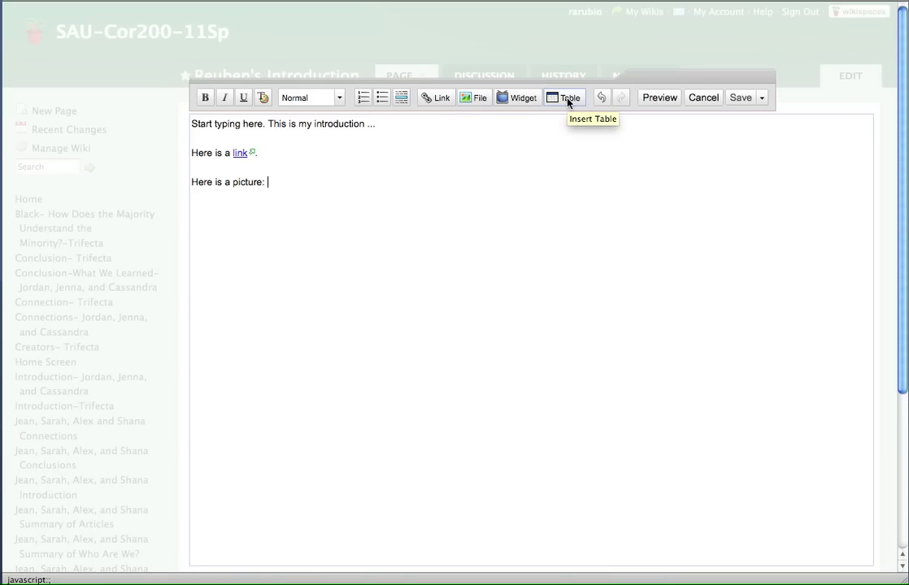
pyautogui.moveTo(410, 153)
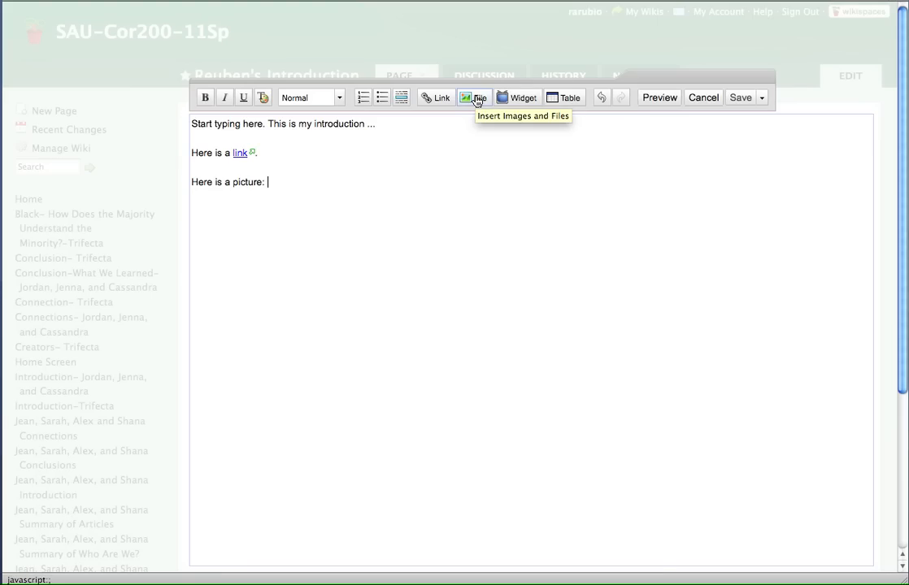
# Upload a photo from Pictures > Photo Booth into the page.
pyautogui.click(474, 97)
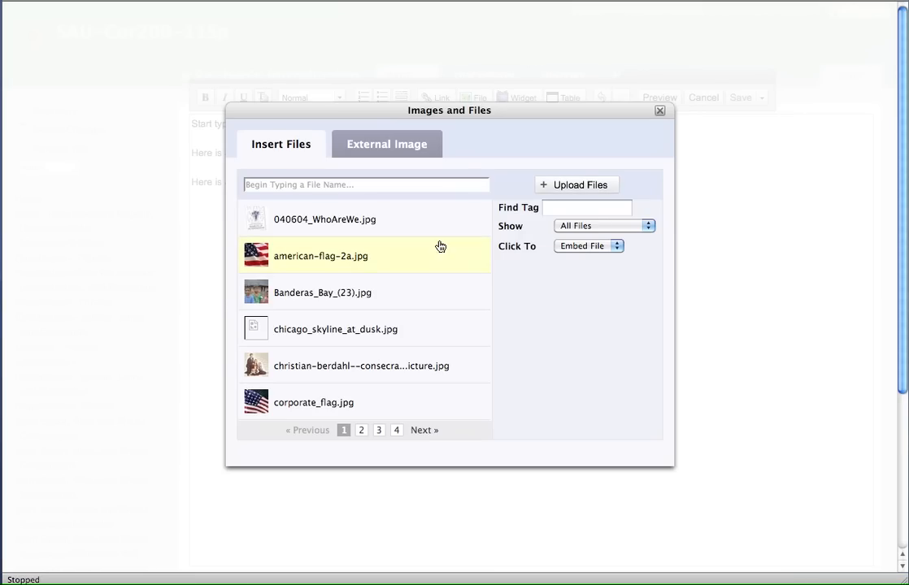
pyautogui.moveTo(567, 185)
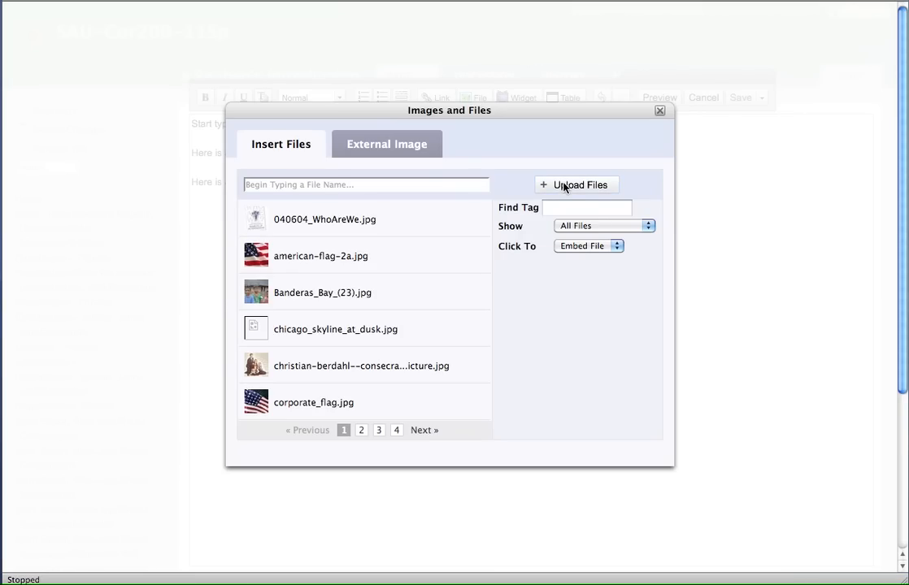
pyautogui.click(576, 184)
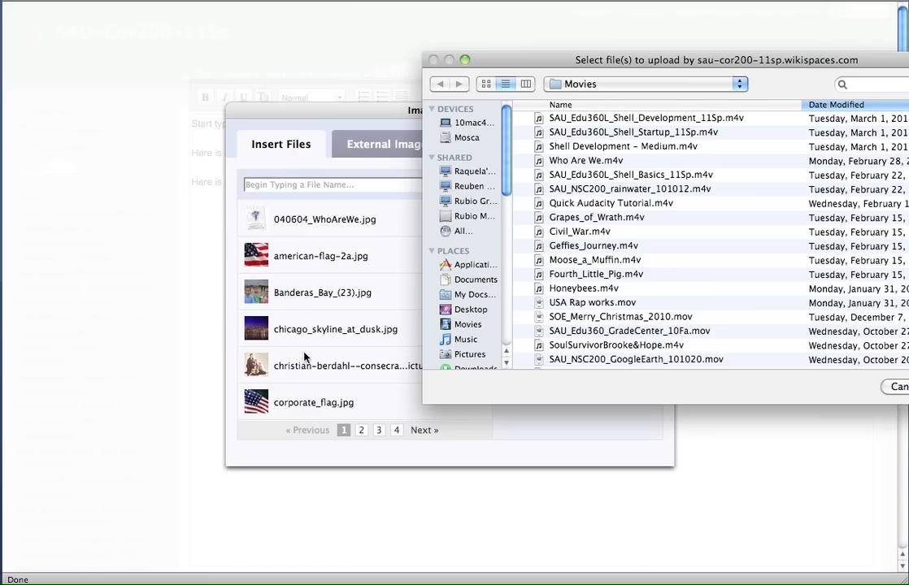
pyautogui.moveTo(302, 284)
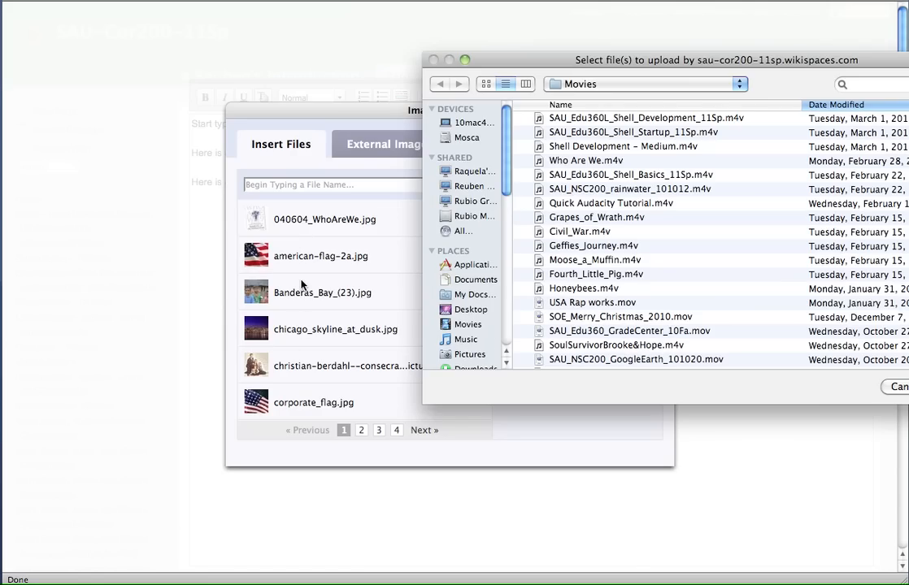
pyautogui.moveTo(459, 325)
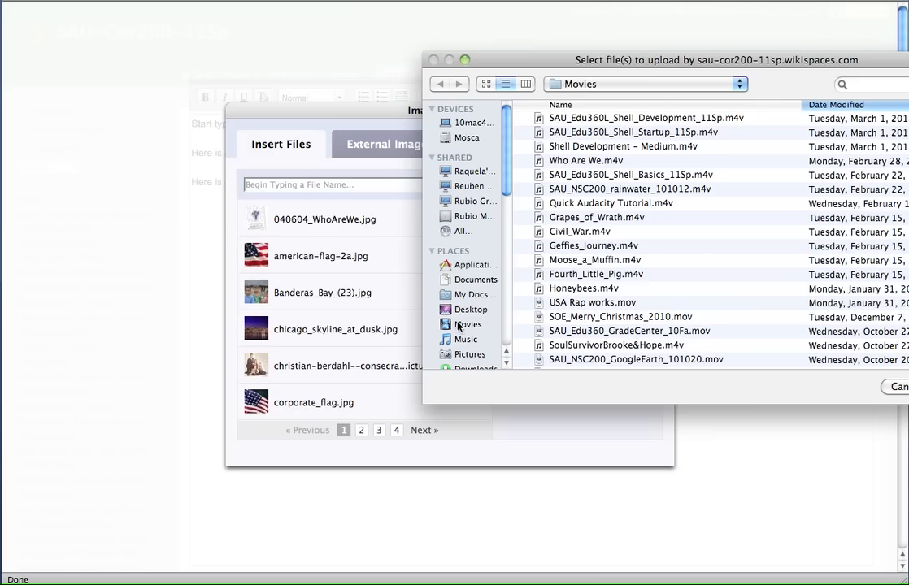
pyautogui.click(469, 353)
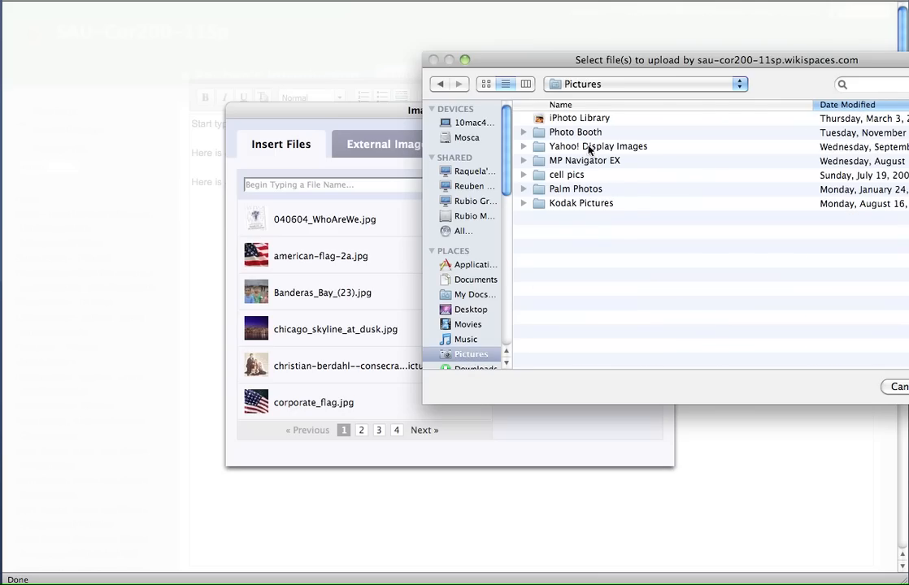
pyautogui.doubleClick(574, 131)
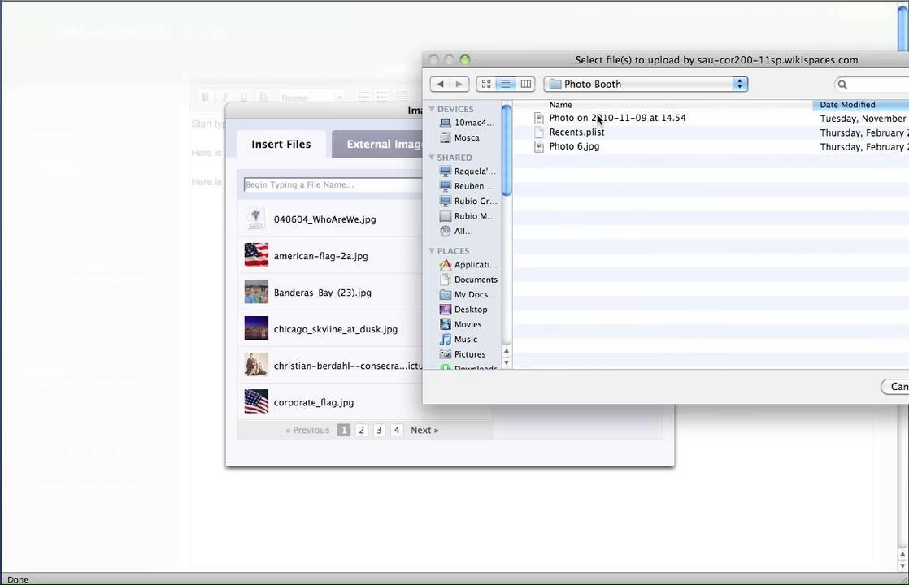
pyautogui.click(617, 118)
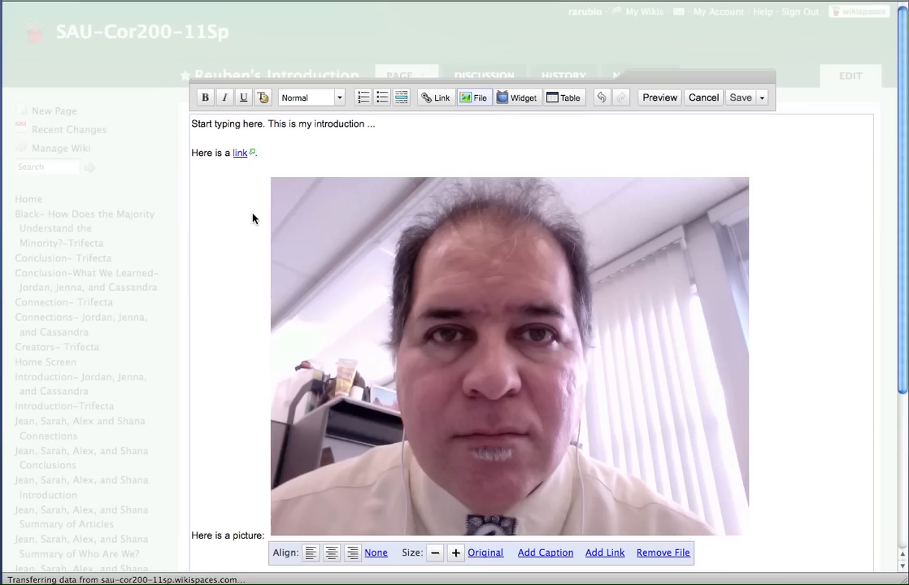
pyautogui.moveTo(530, 367)
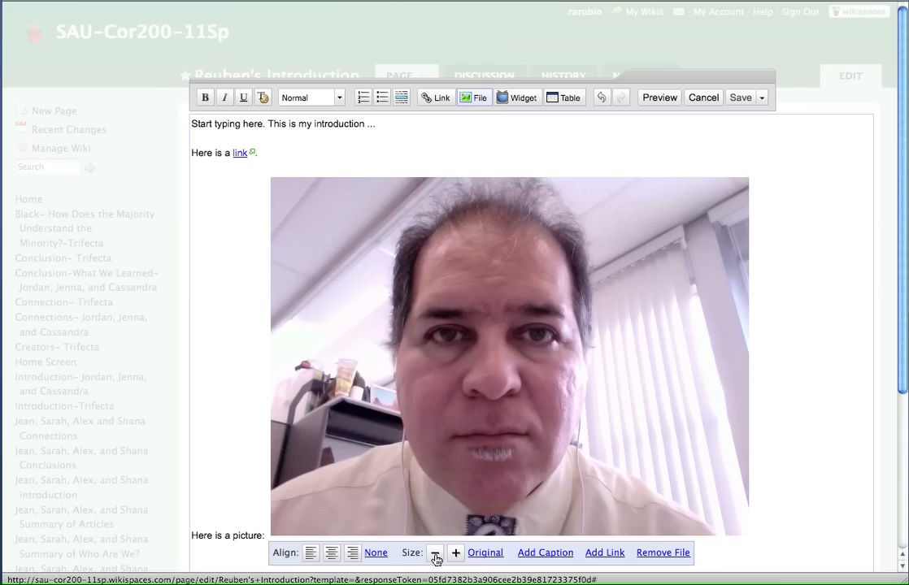
# Shrink the embedded photo to a small thumbnail beside 'Here is a picture:'.
pyautogui.click(434, 553)
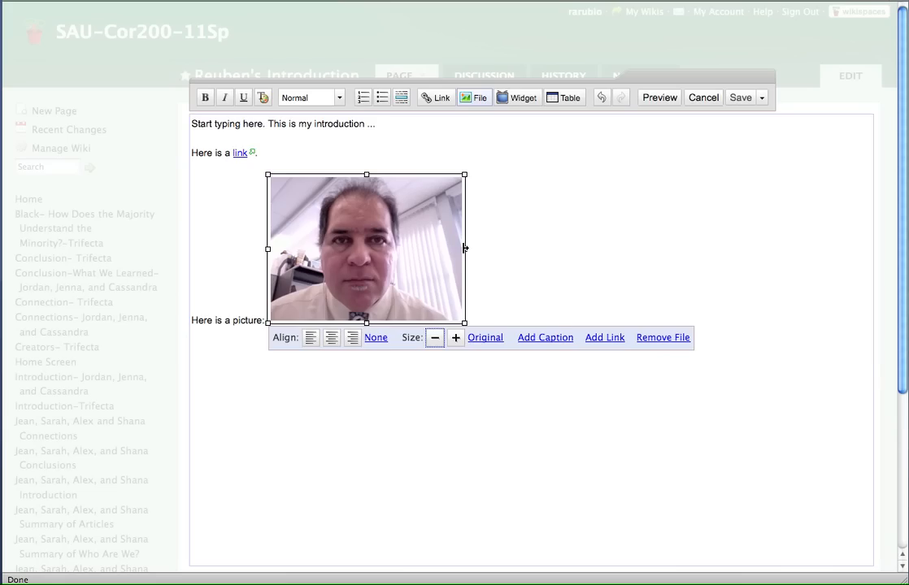
pyautogui.moveTo(462, 217)
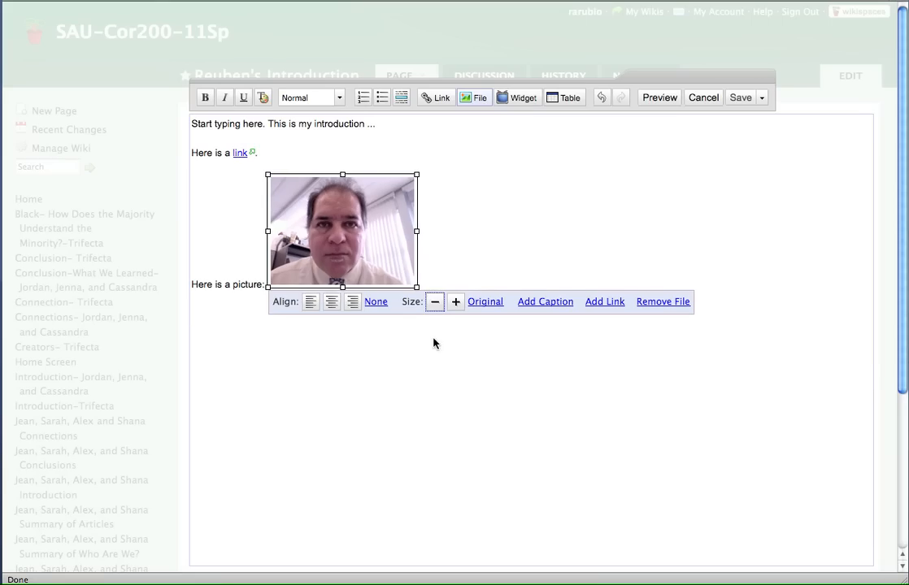
pyautogui.click(434, 302)
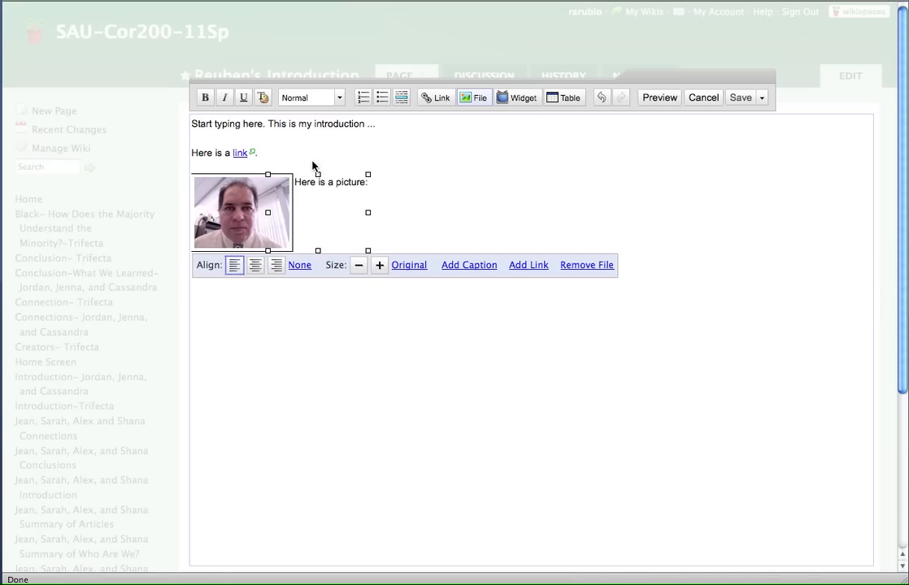
pyautogui.moveTo(303, 179)
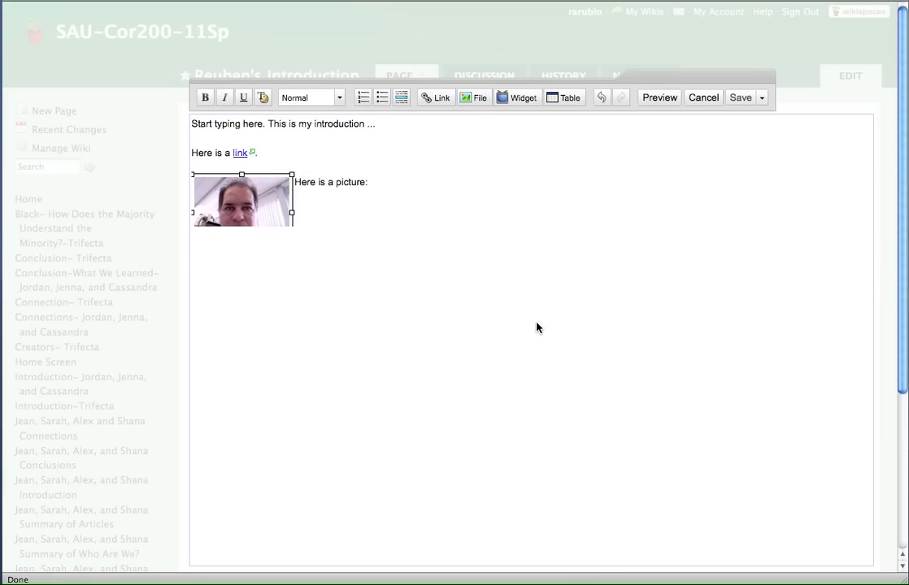
pyautogui.click(371, 182)
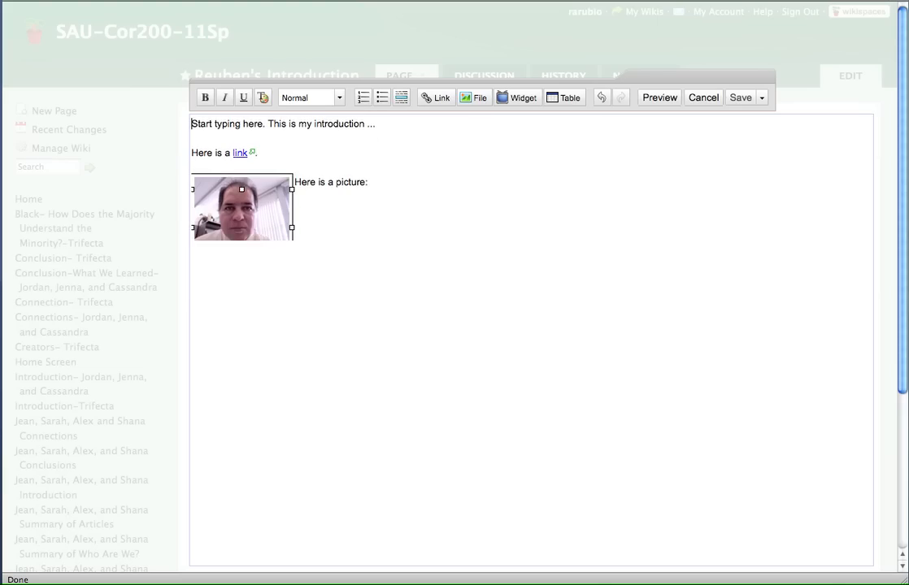
pyautogui.moveTo(673, 133)
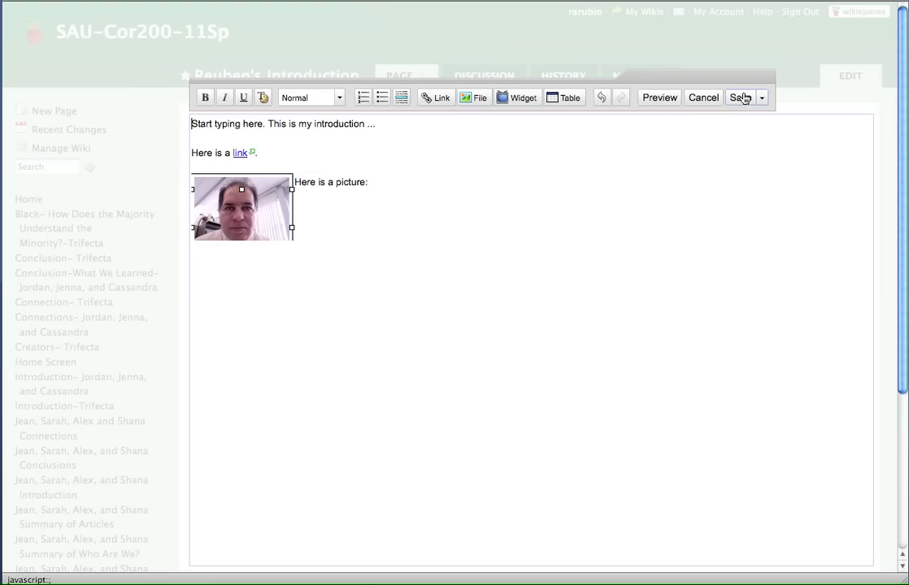
# Save Reuben's Introduction with its thumbnail photo, then return to editing it.
pyautogui.click(740, 97)
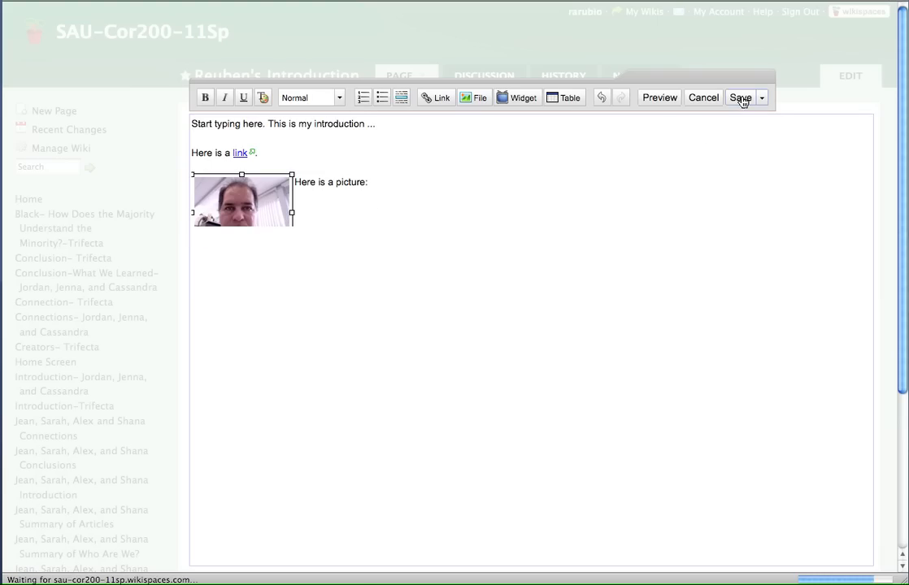
pyautogui.click(739, 98)
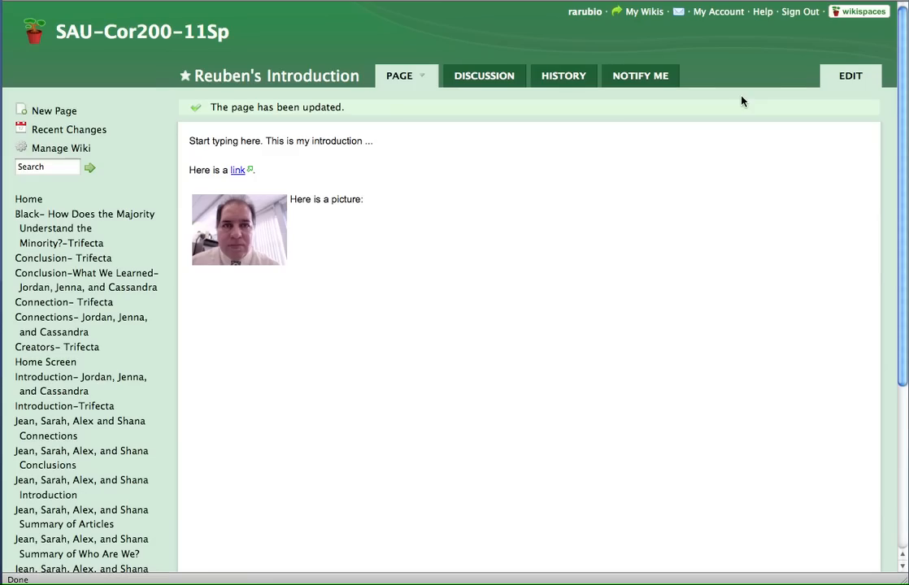
pyautogui.moveTo(369, 203)
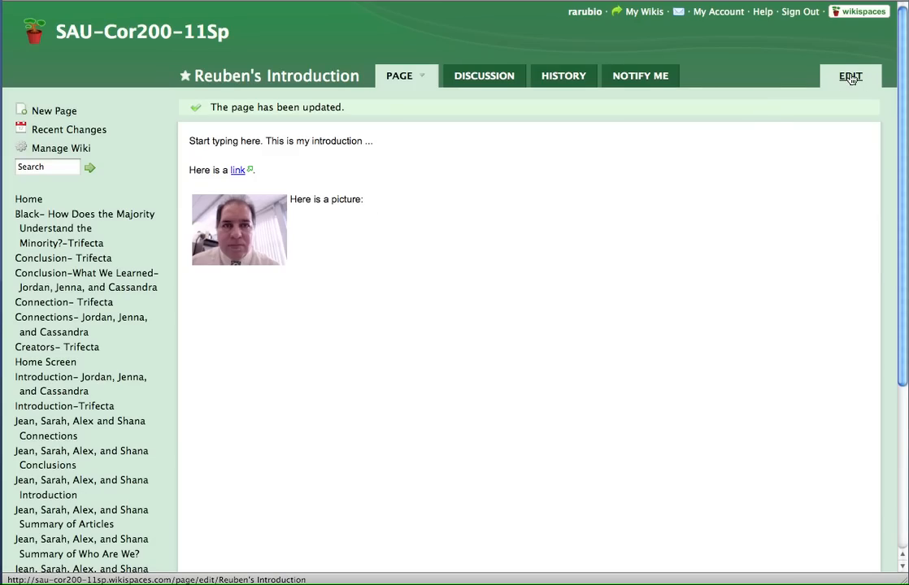
pyautogui.click(851, 75)
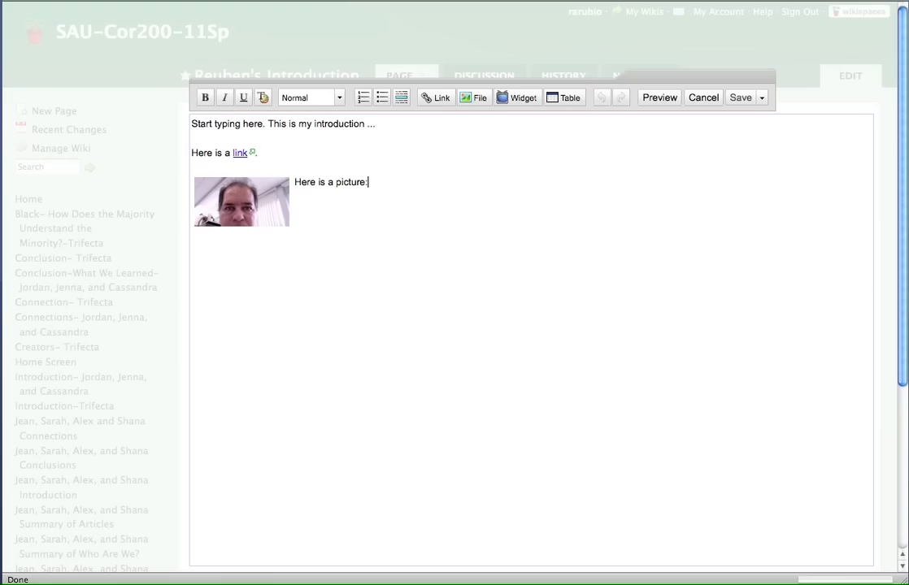
# Retype 'Here is a picture' and put it and the photo in a 1-column, 2-row table.
pyautogui.moveTo(366, 182); pyautogui.dragTo(294, 182)
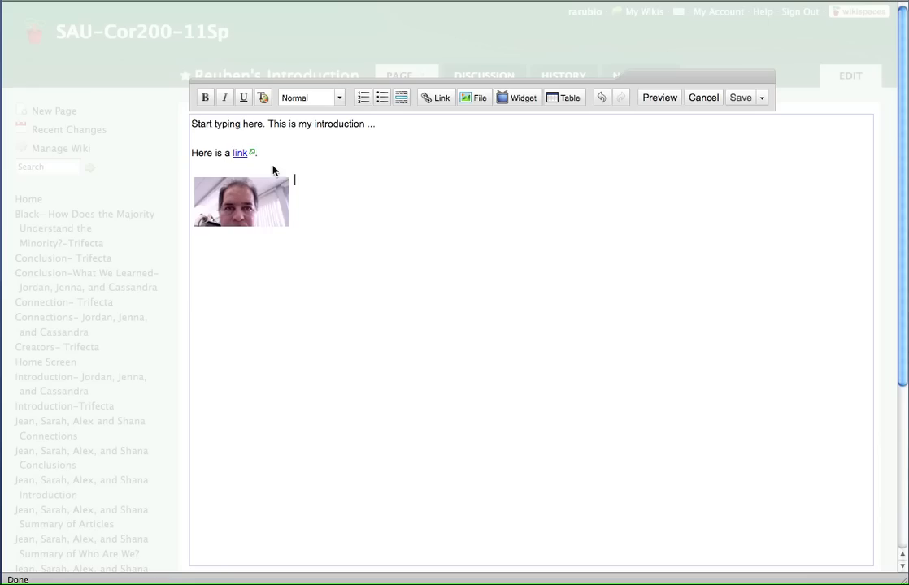
pyautogui.write('Here is a picture:')
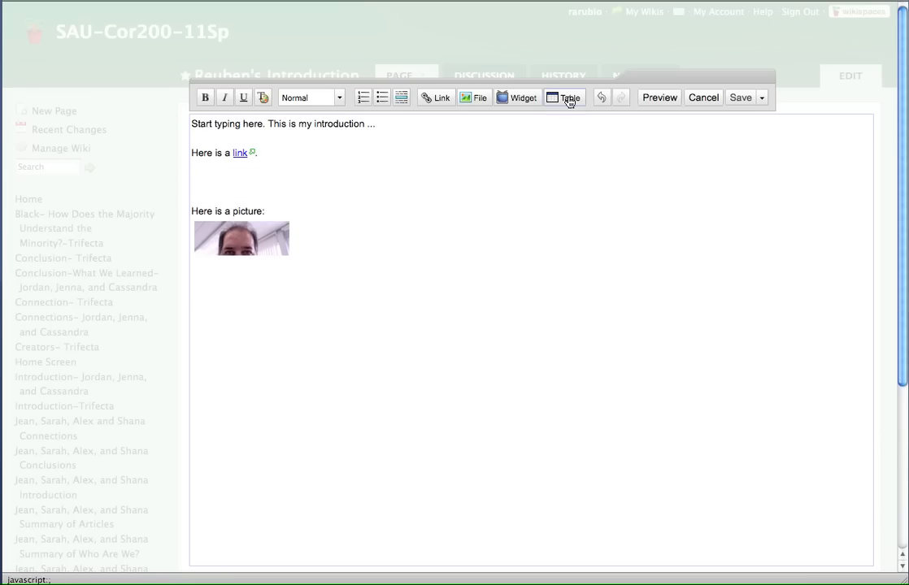
pyautogui.click(564, 98)
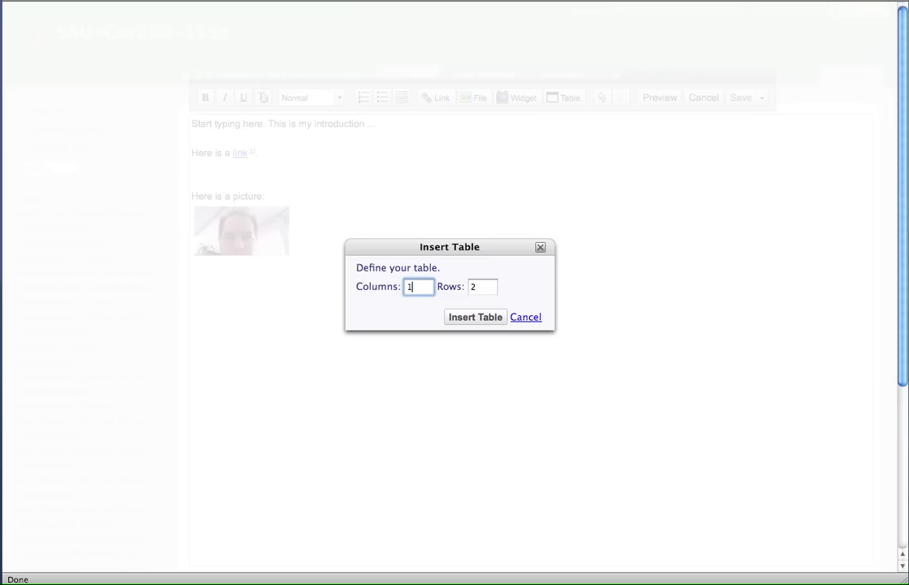
pyautogui.click(475, 317)
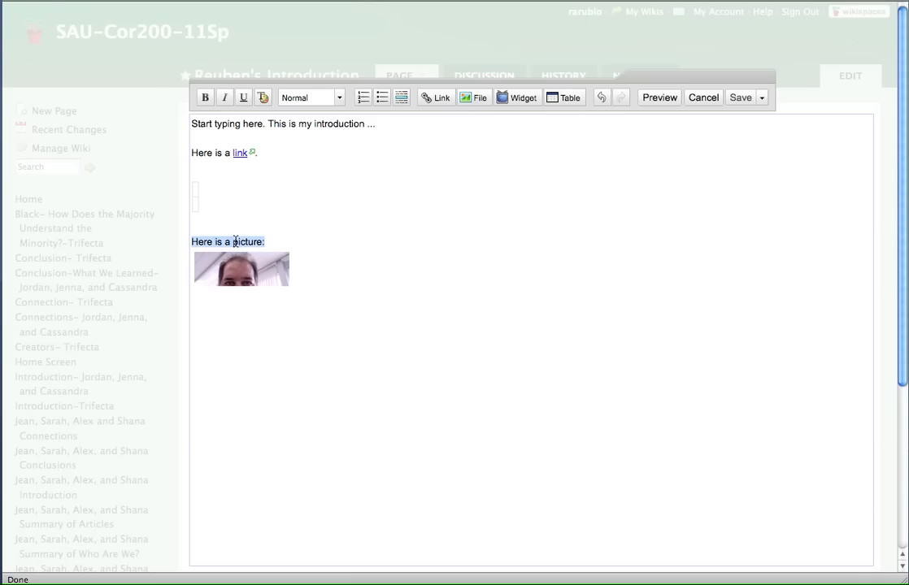
pyautogui.click(241, 268)
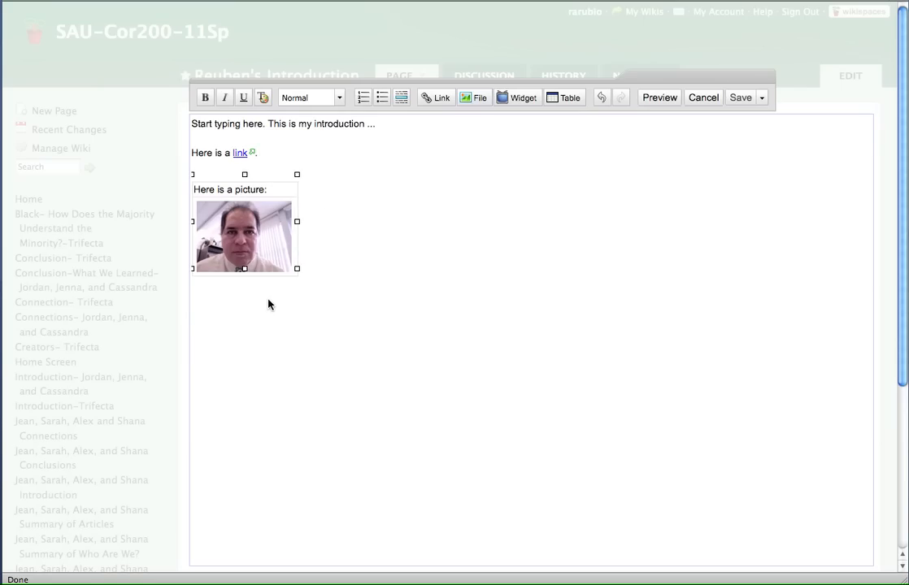
pyautogui.moveTo(270, 148)
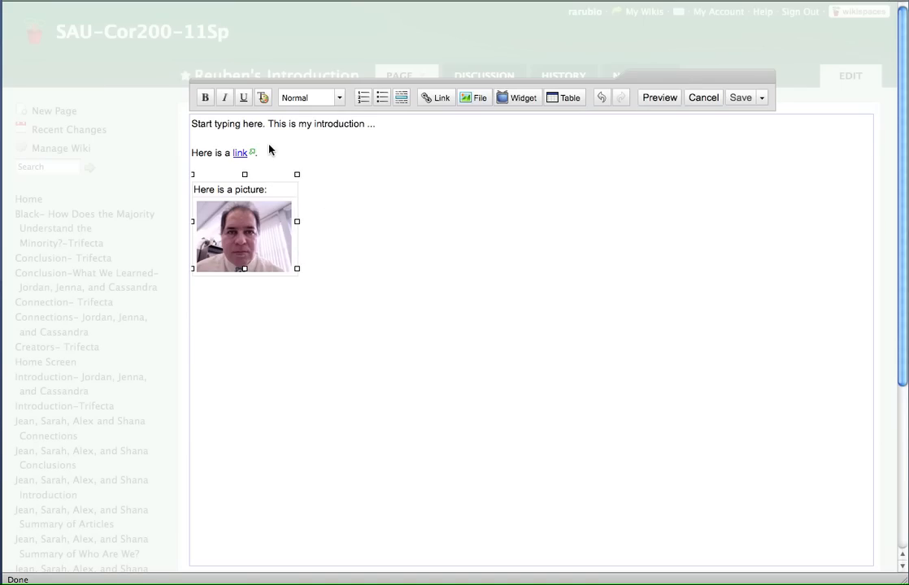
pyautogui.moveTo(349, 205)
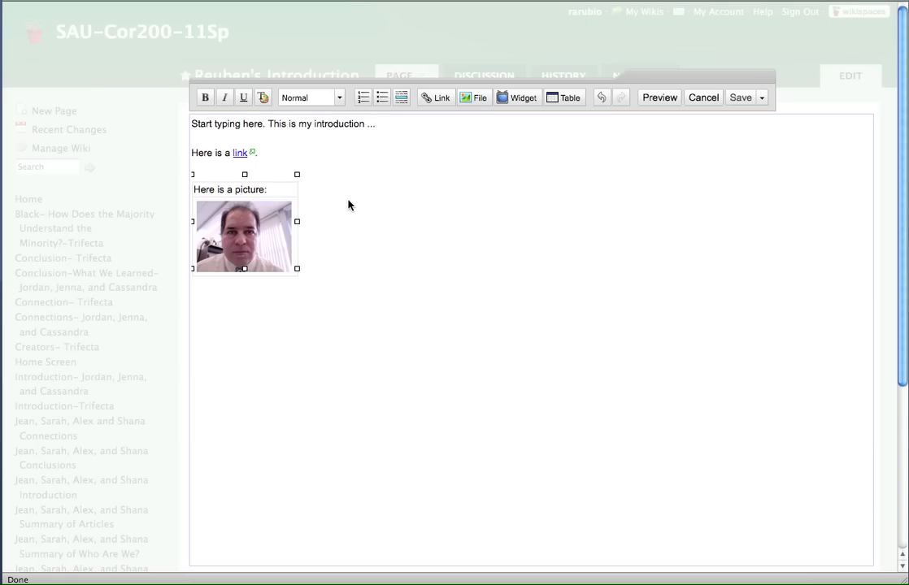
# Type the sentence 'Here is an internal link.'.
pyautogui.write('Here is an')
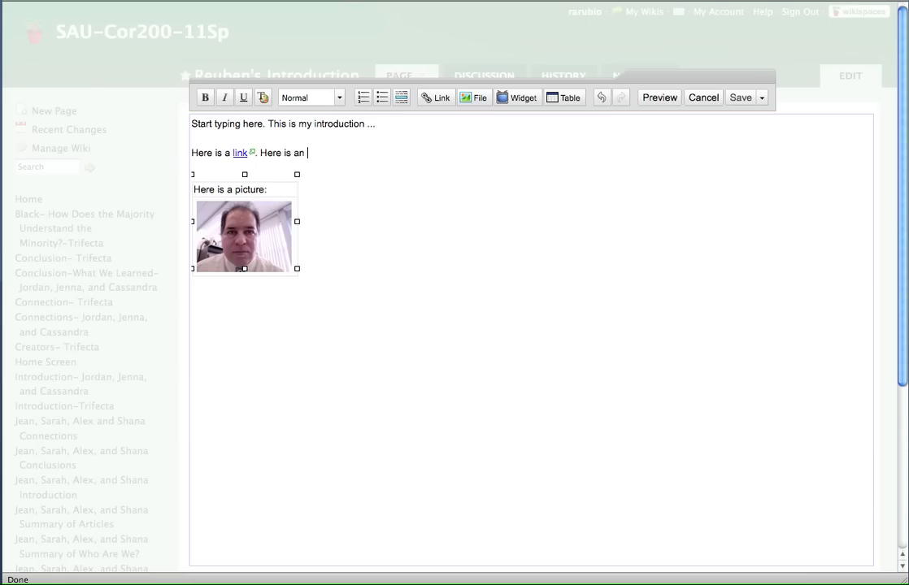
pyautogui.write('intr')
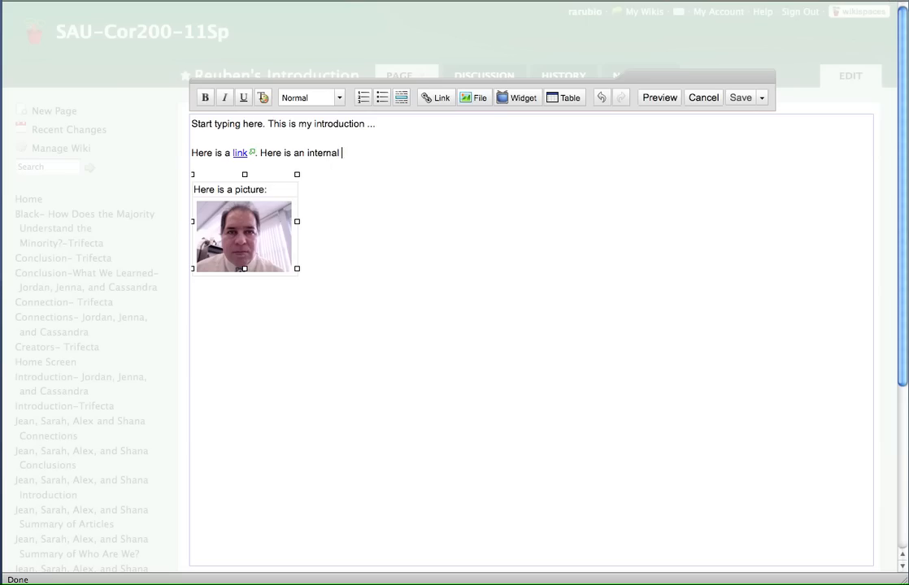
pyautogui.write('link.')
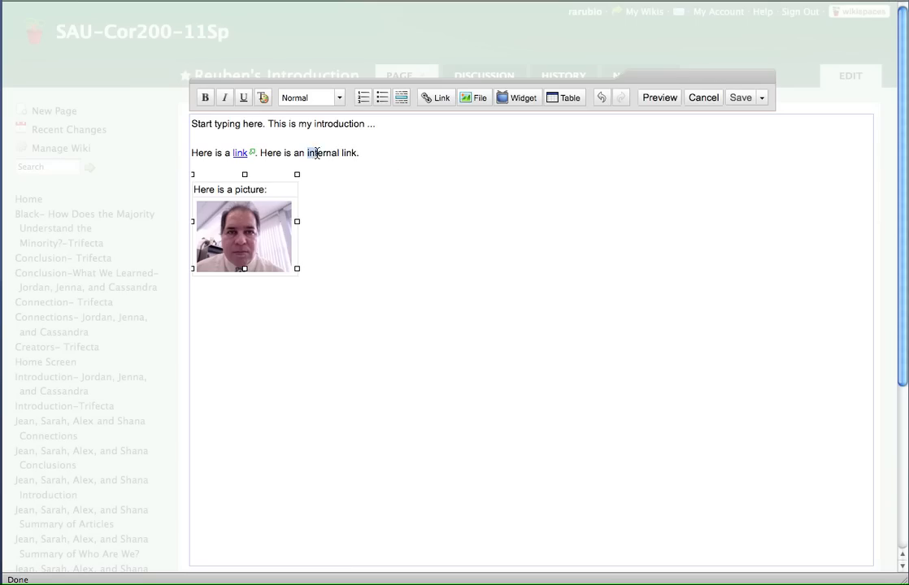
# Link the words 'internal link' to the wiki's Home page.
pyautogui.doubleClick(330, 153)
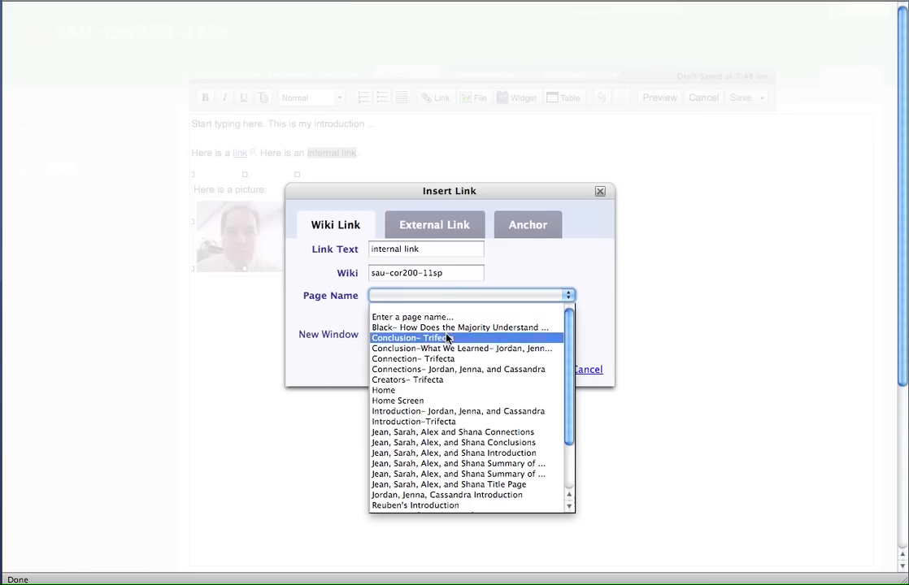
pyautogui.moveTo(433, 390)
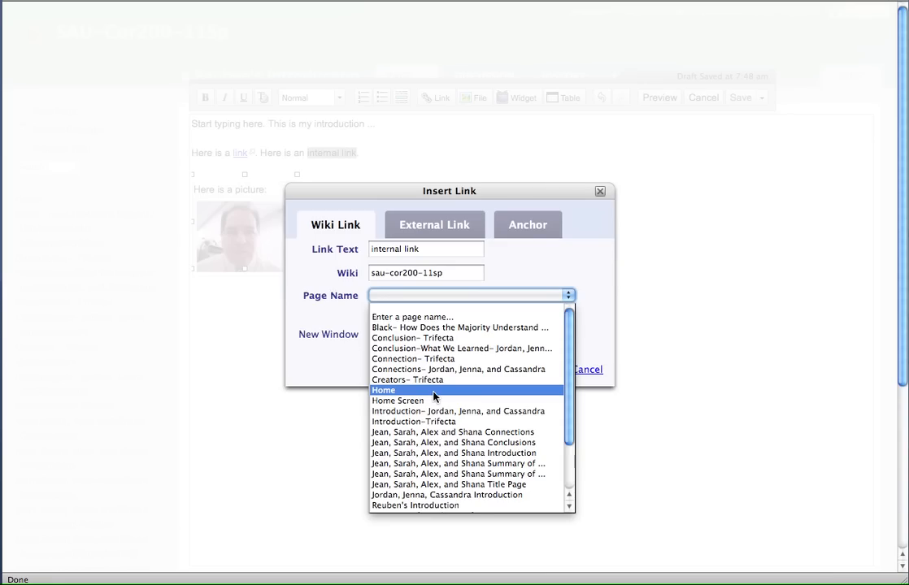
pyautogui.click(383, 390)
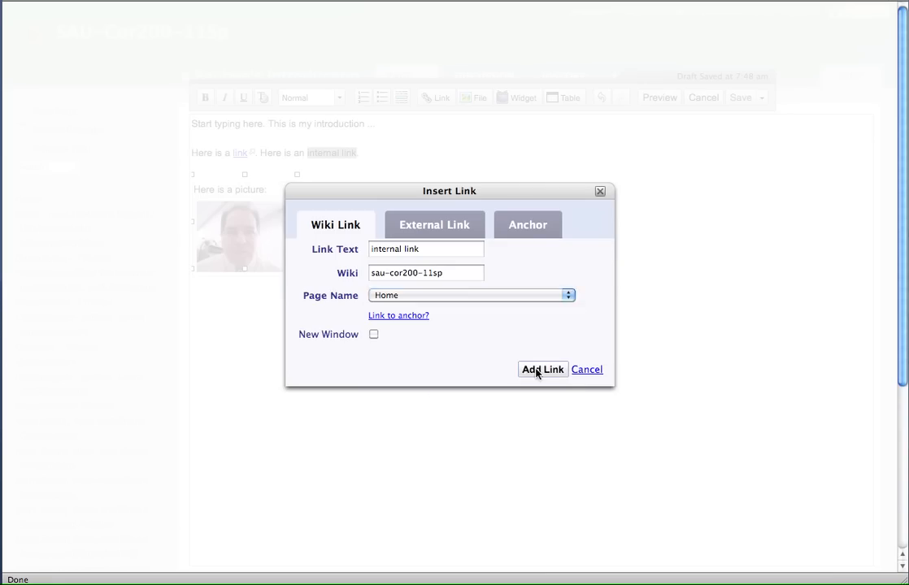
pyautogui.click(541, 369)
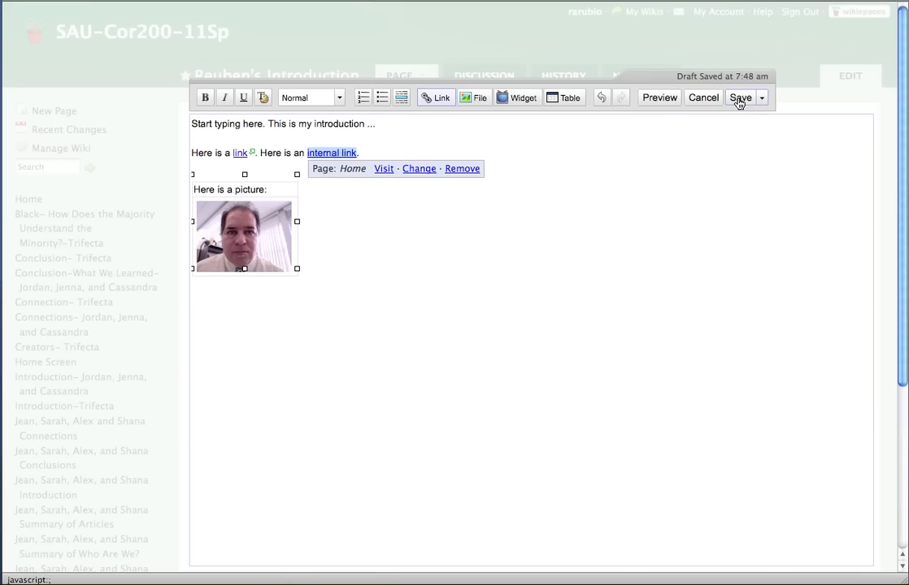
# Save Reuben's Introduction page, then follow 'internal link' to the Home page.
pyautogui.click(740, 97)
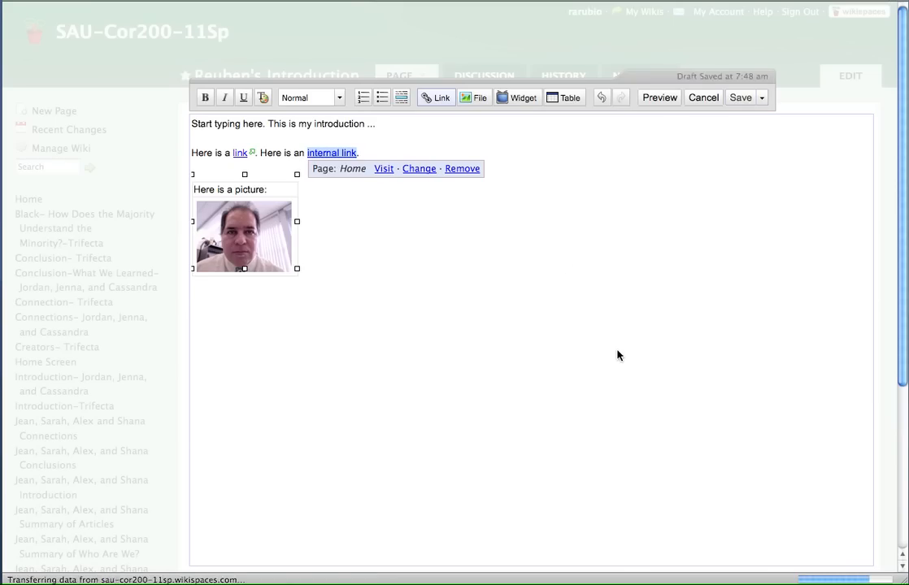
pyautogui.click(741, 96)
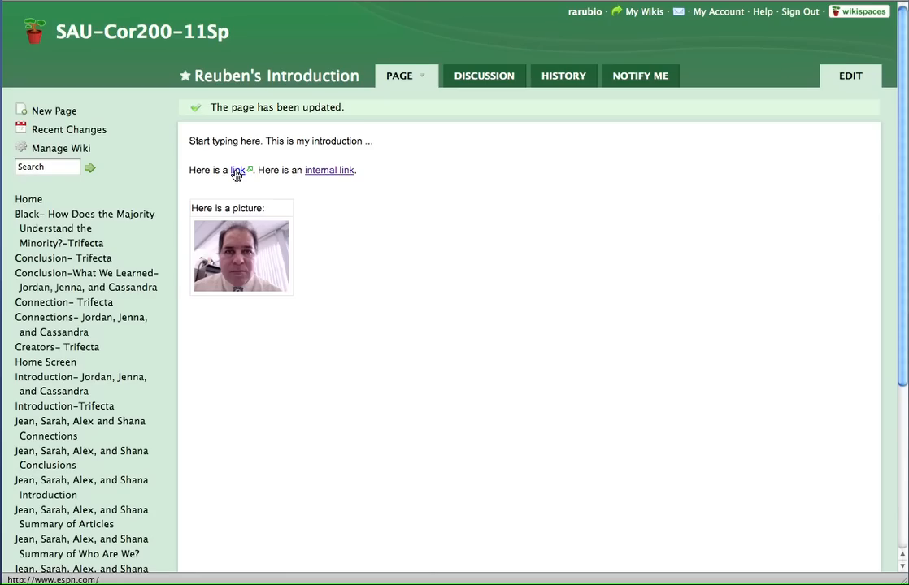
pyautogui.click(236, 169)
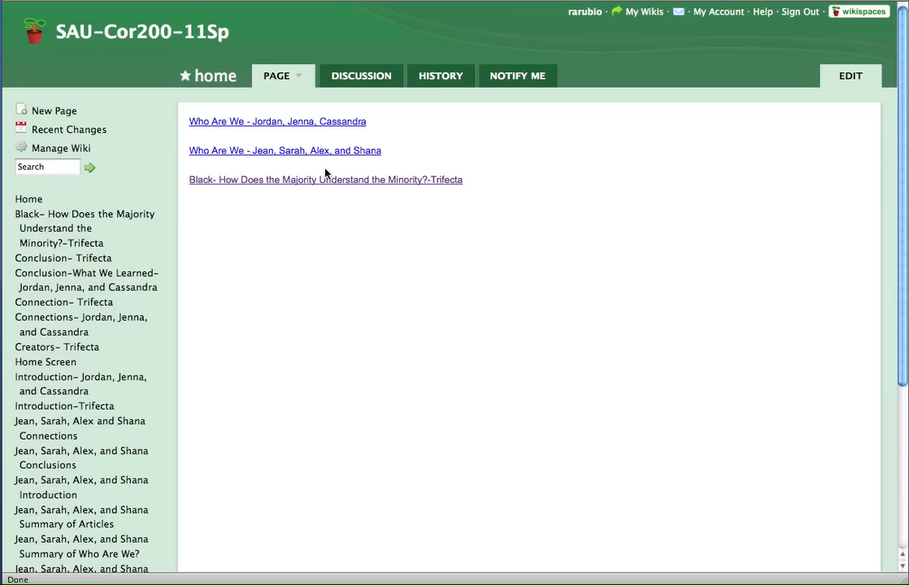
pyautogui.moveTo(470, 187)
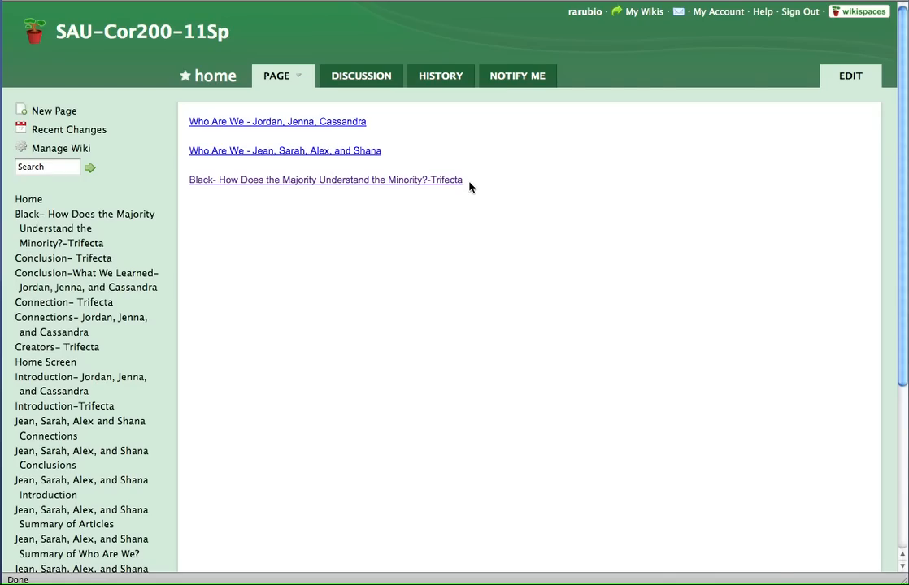